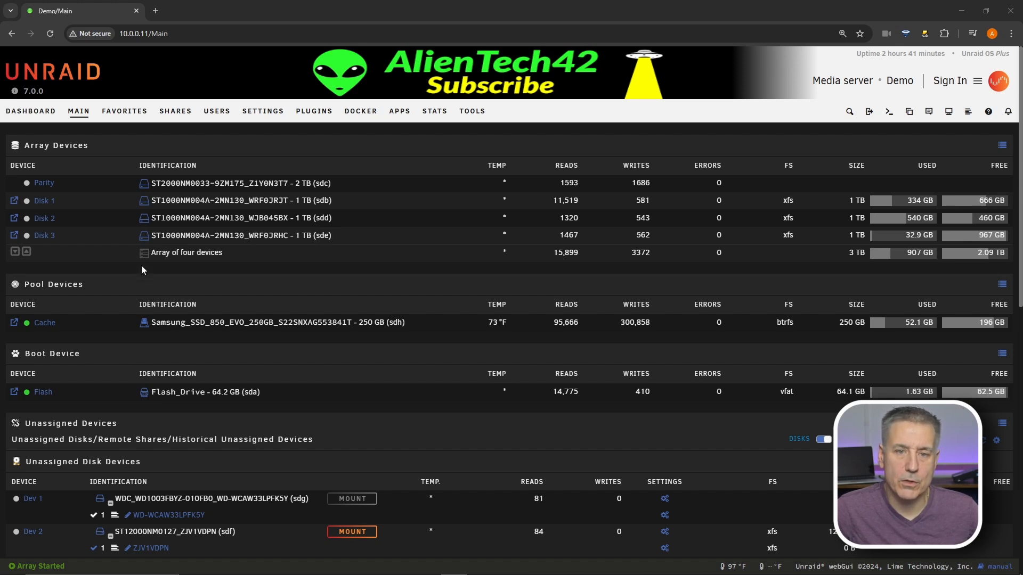
Search the app store for 'adminer' and start installing it, triggering the port-conflict warning
left_click(399, 111)
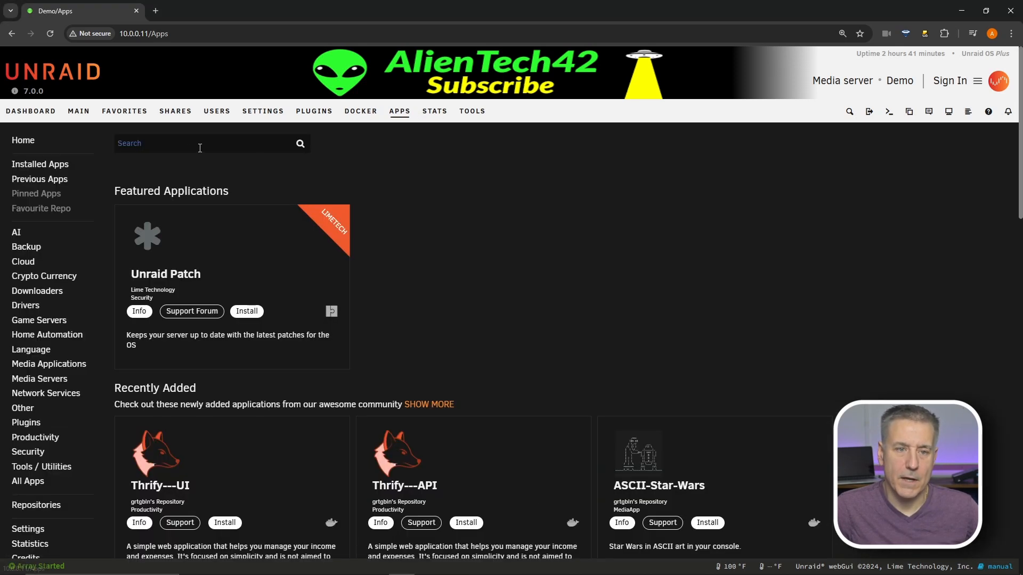
type("adminer")
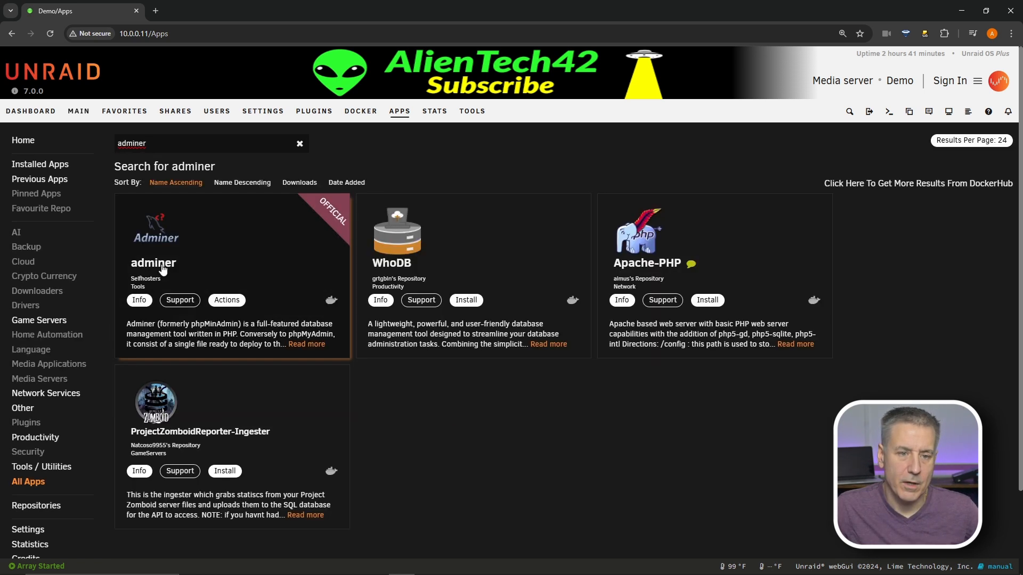
mouse_move(226, 300)
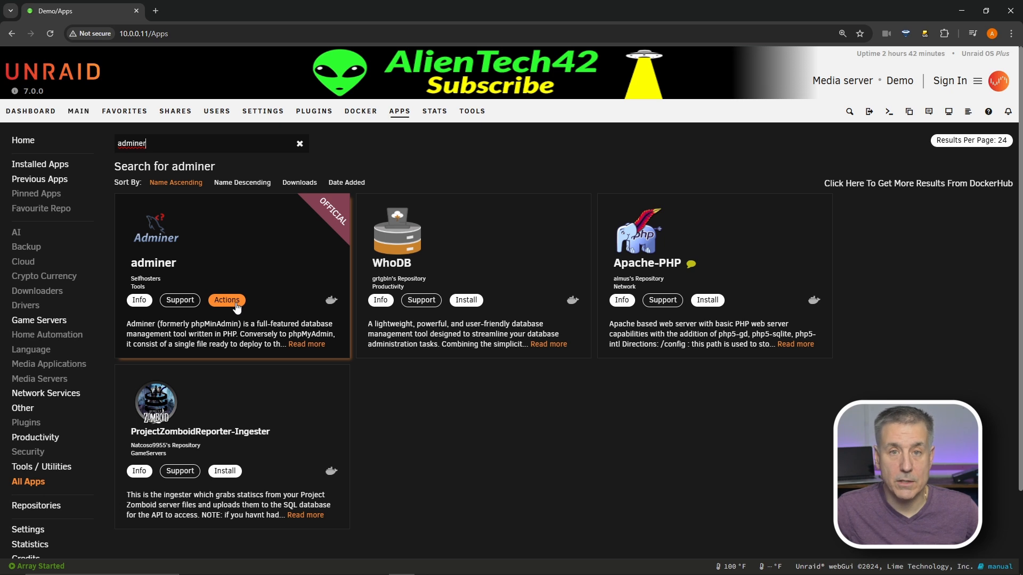
left_click(226, 300)
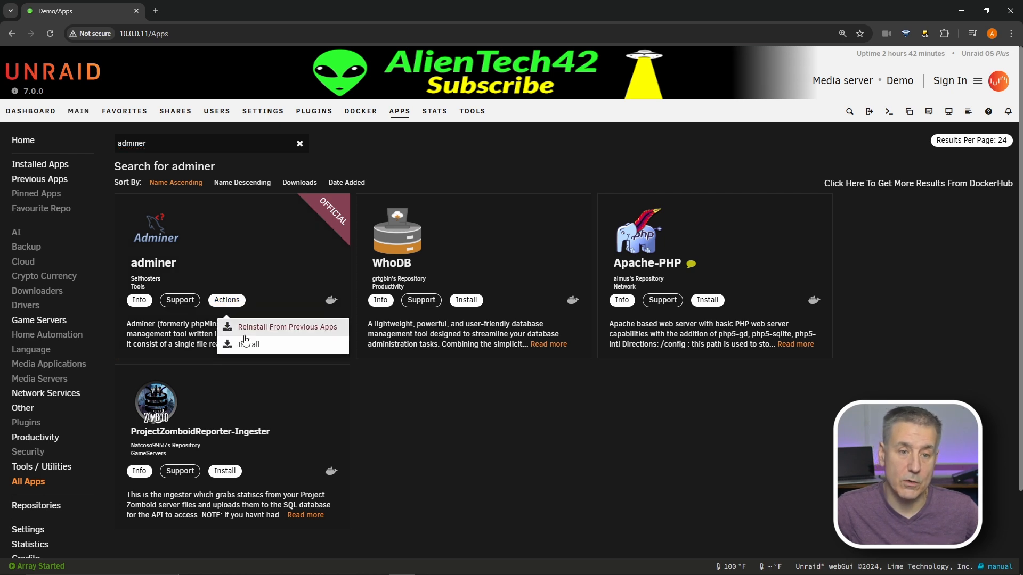
mouse_move(249, 344)
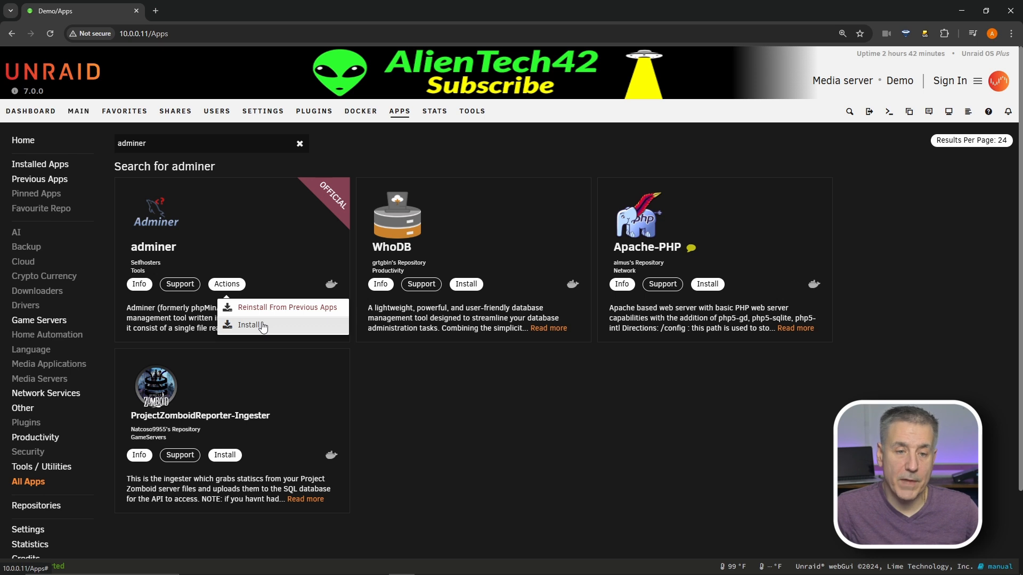
left_click(251, 325)
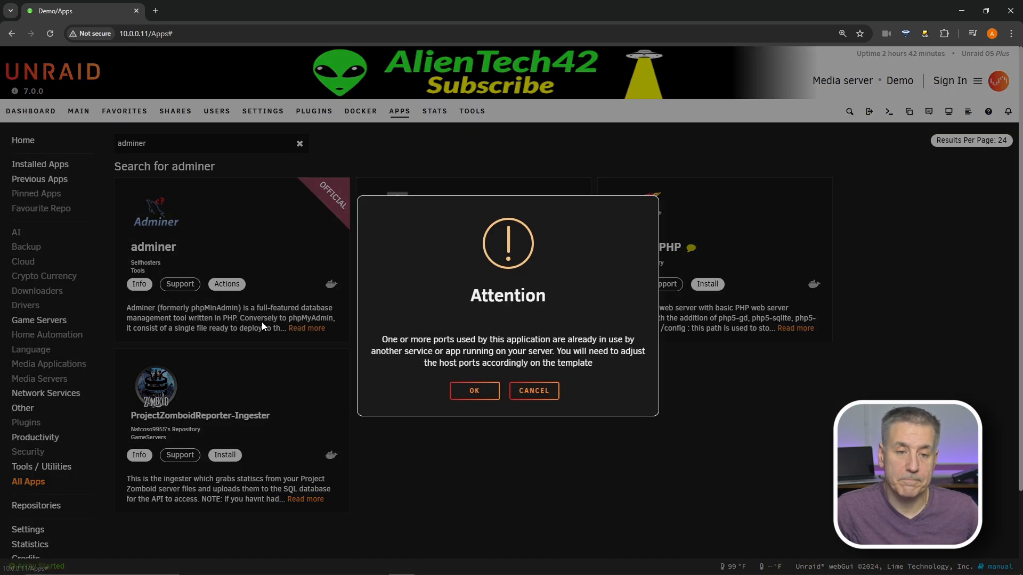
Accept the port warning and set the adminer Network Type to Custom : alienproxy
left_click(474, 390)
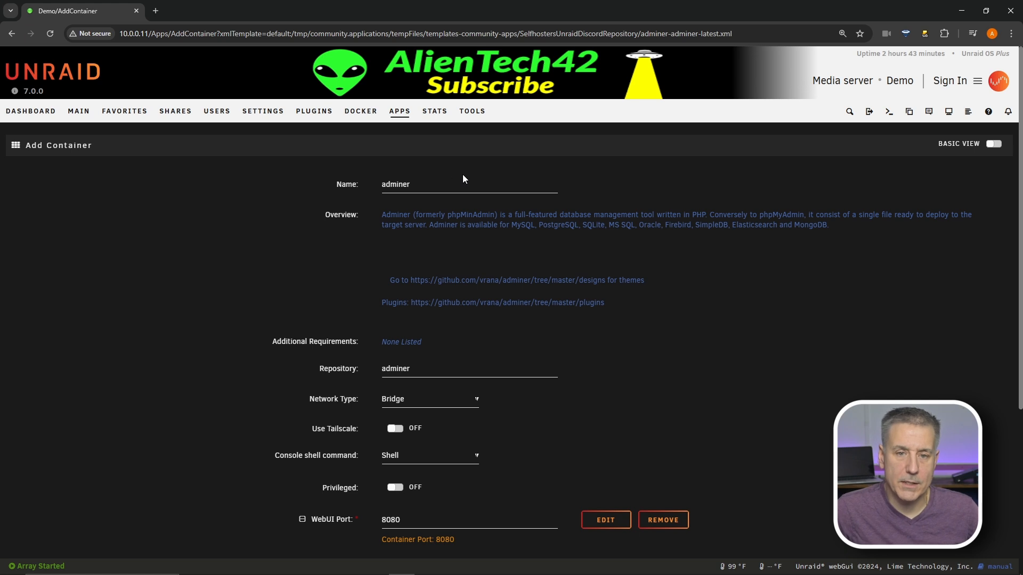
scroll("down", 3)
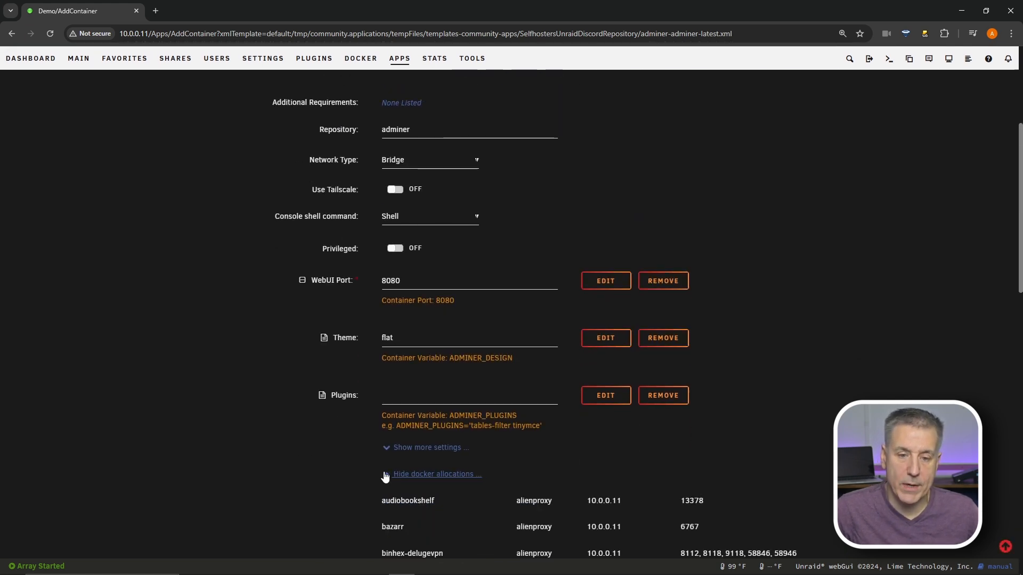
scroll("up", 3)
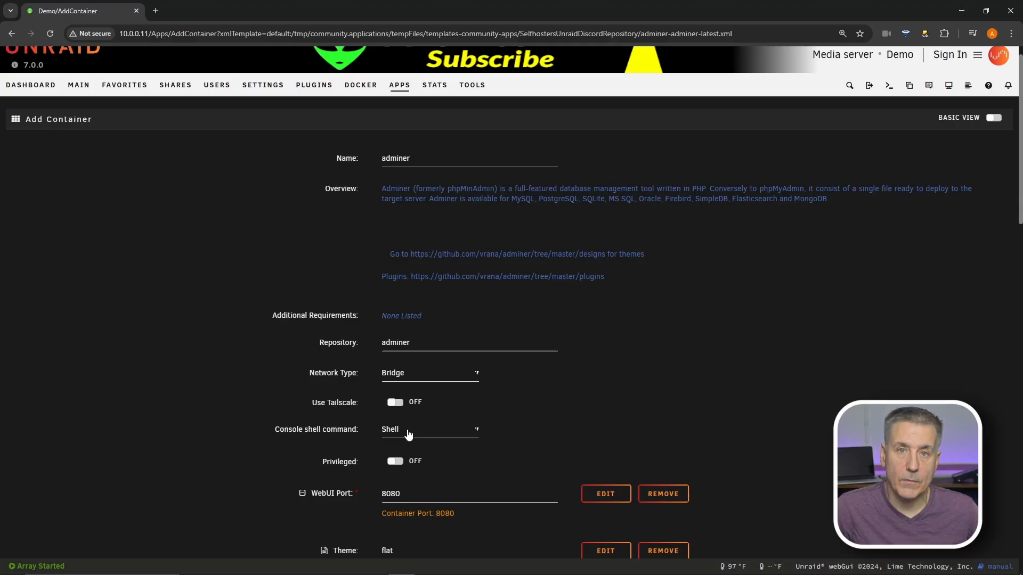
mouse_move(430, 374)
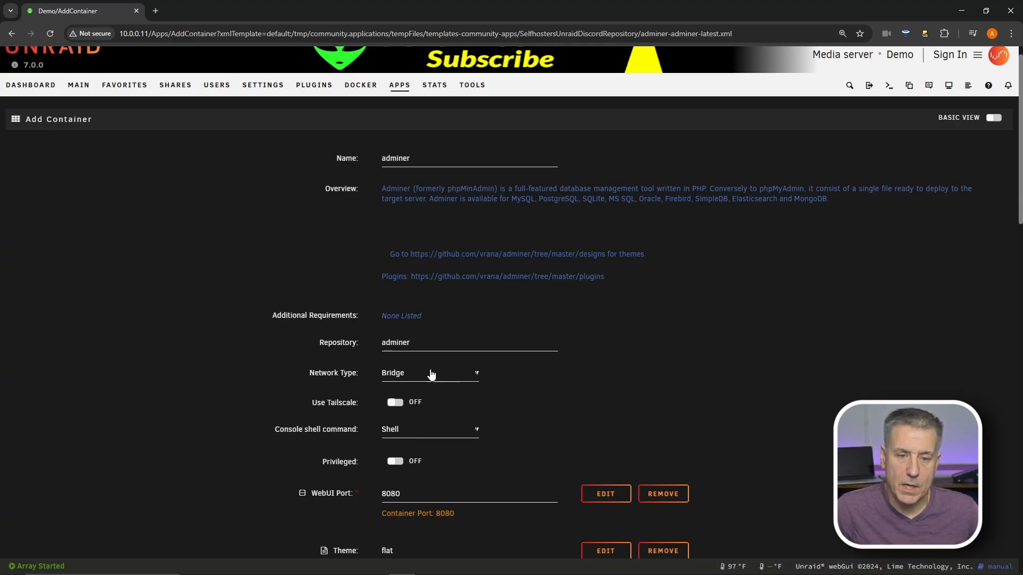
left_click(430, 373)
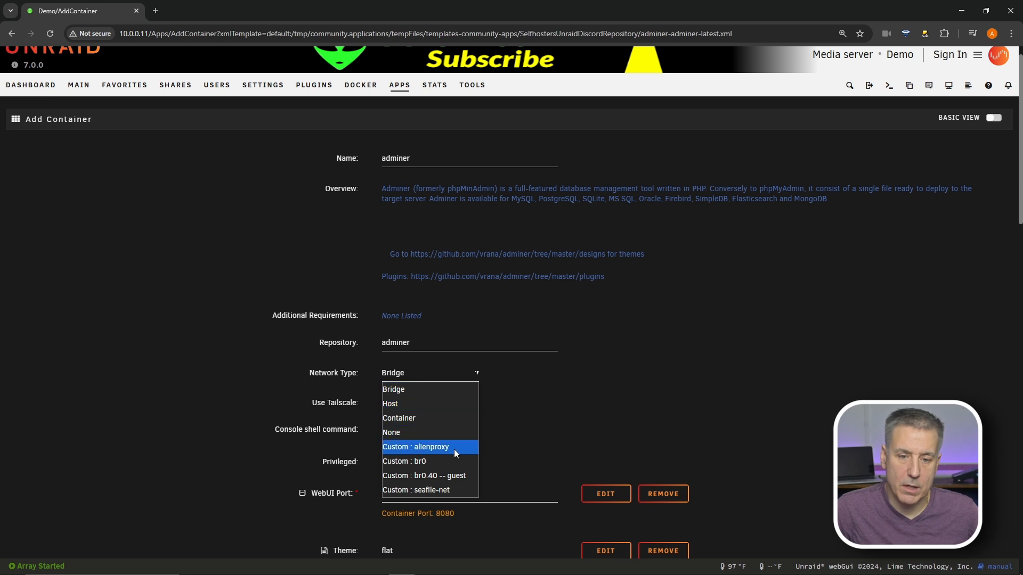
left_click(415, 447)
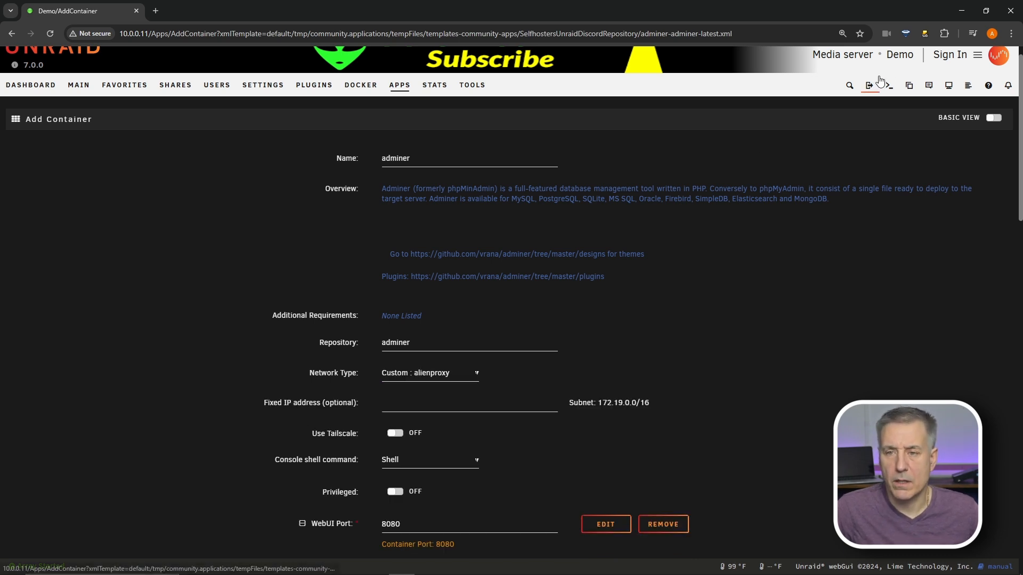
mouse_move(888, 85)
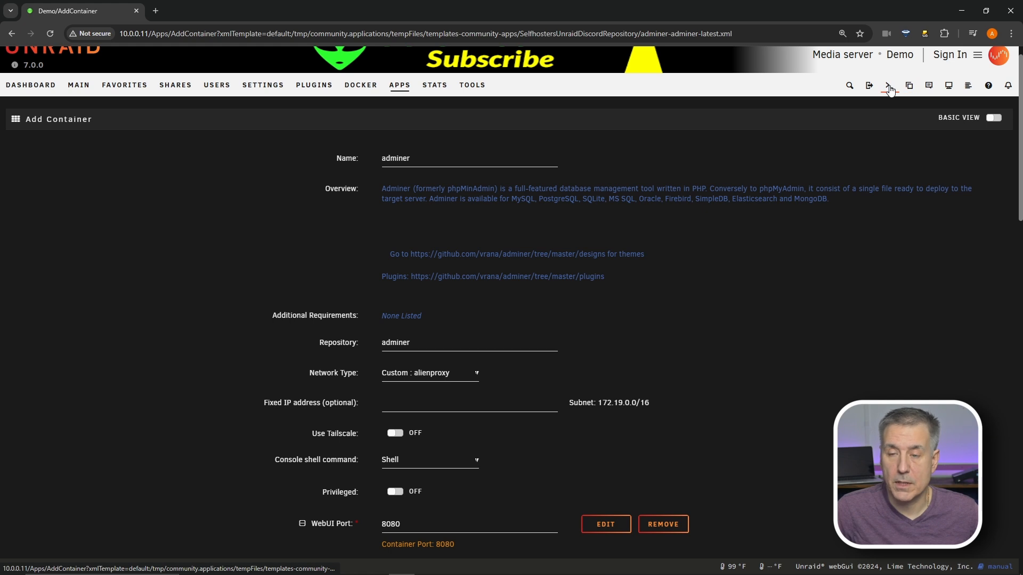
left_click(888, 85)
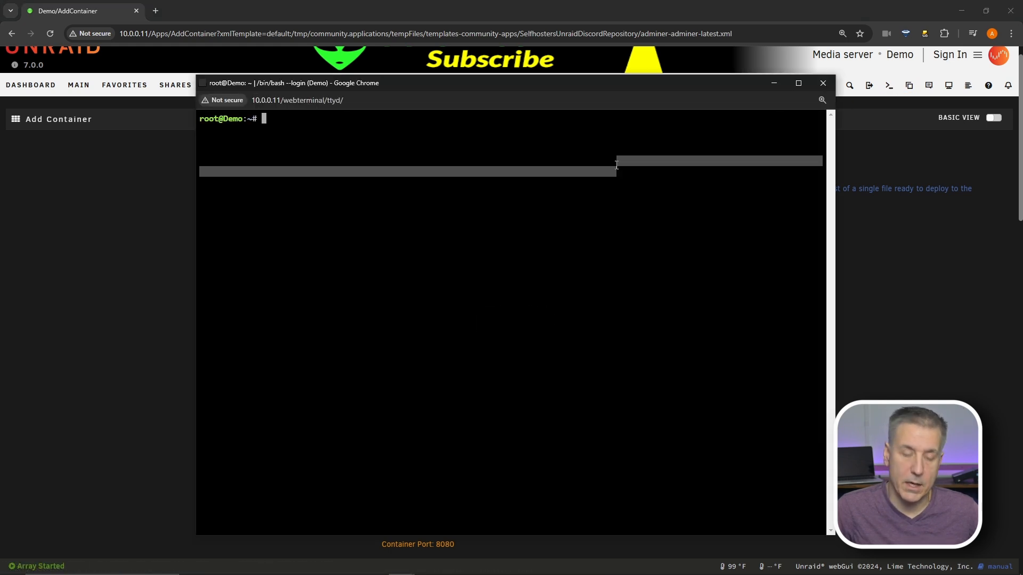
type("docker n")
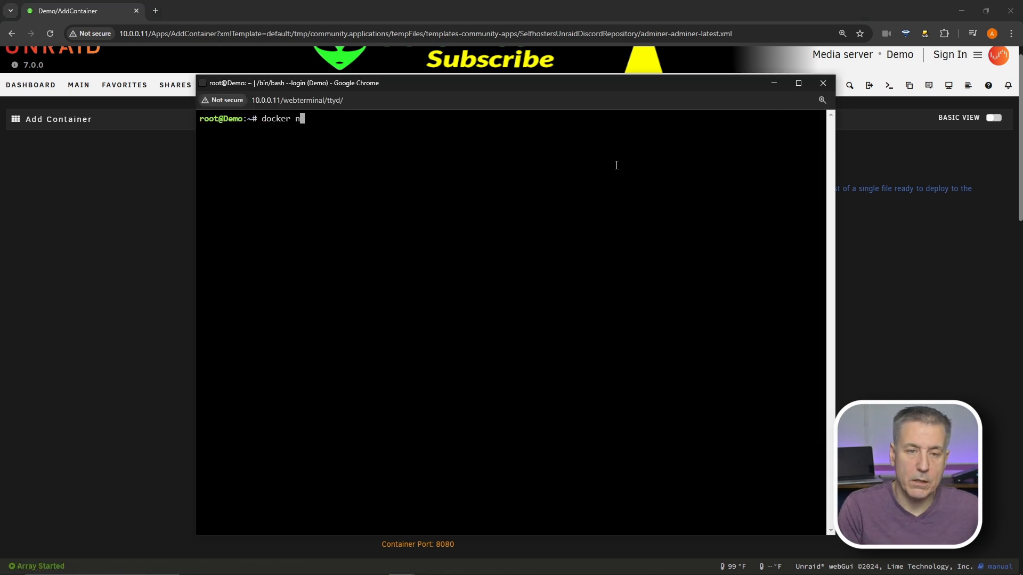
type("etwork cre")
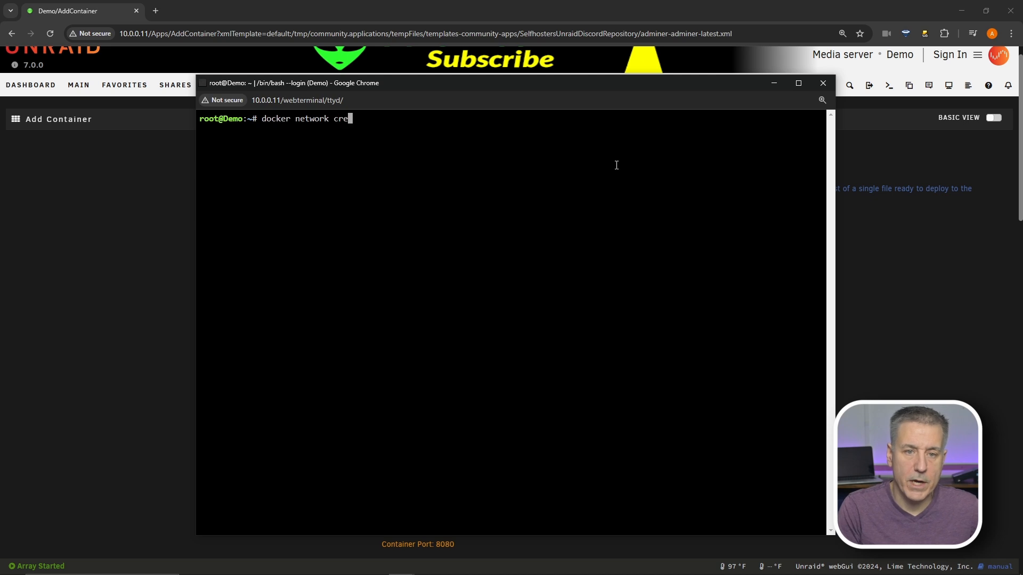
type("ate")
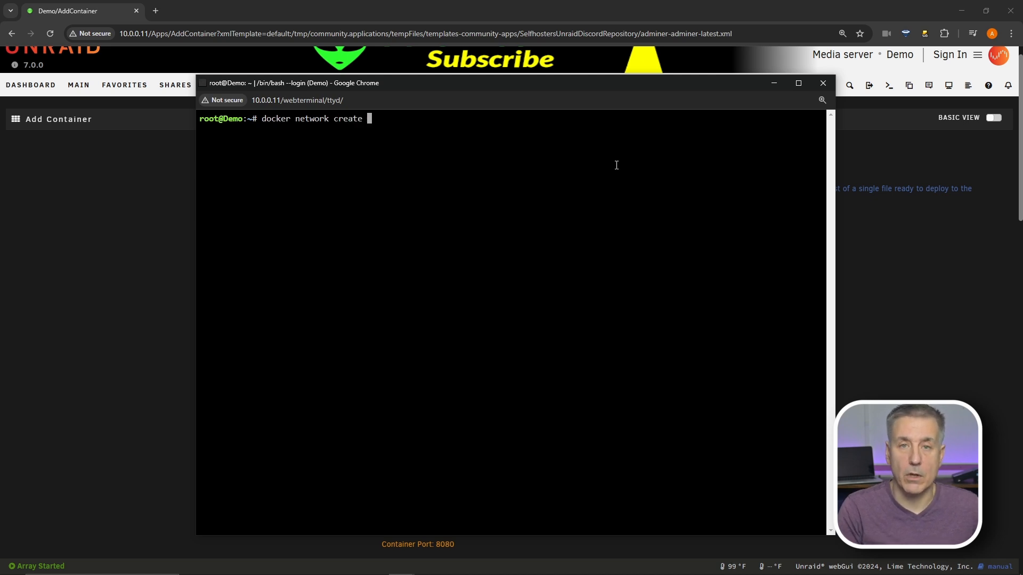
type("ali")
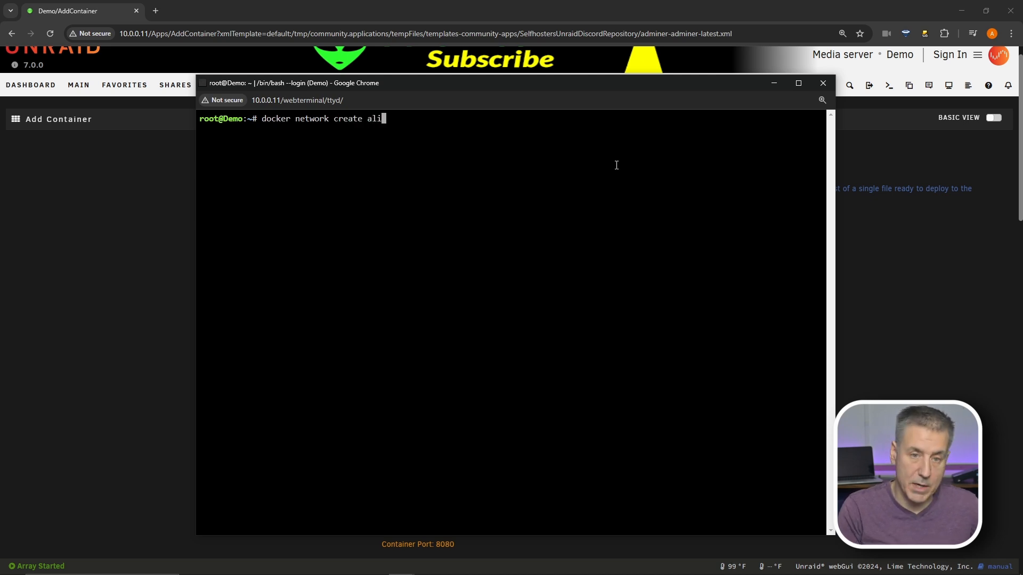
type("enproxy")
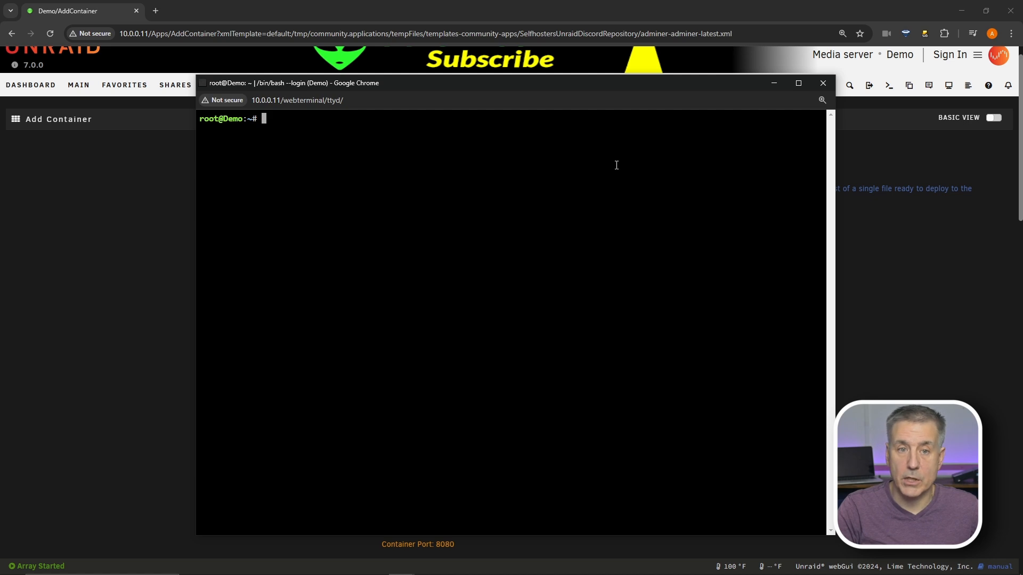
left_click(823, 83)
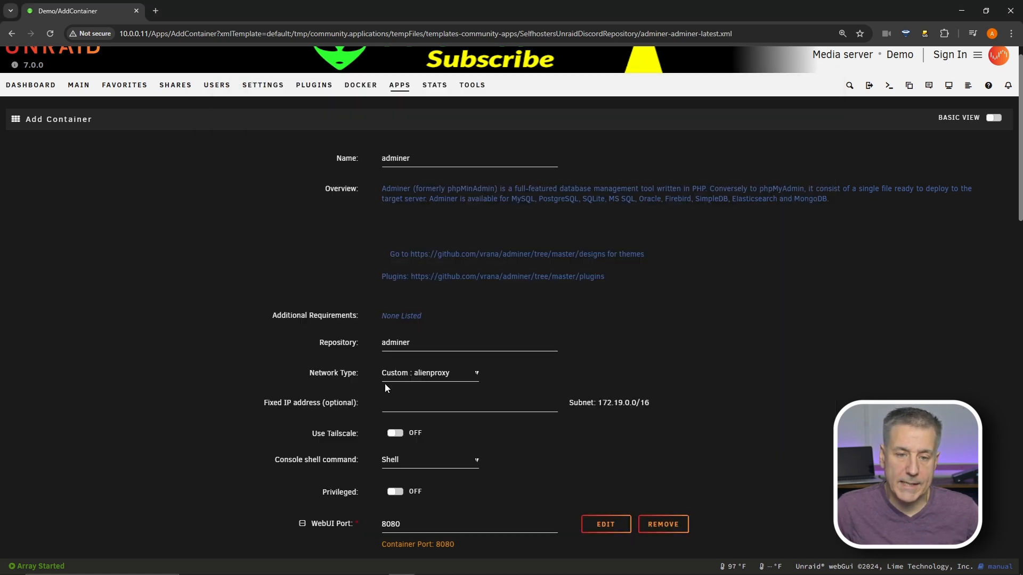
Change adminer's WebUI host port from 8080 to 8083
scroll("down", 3)
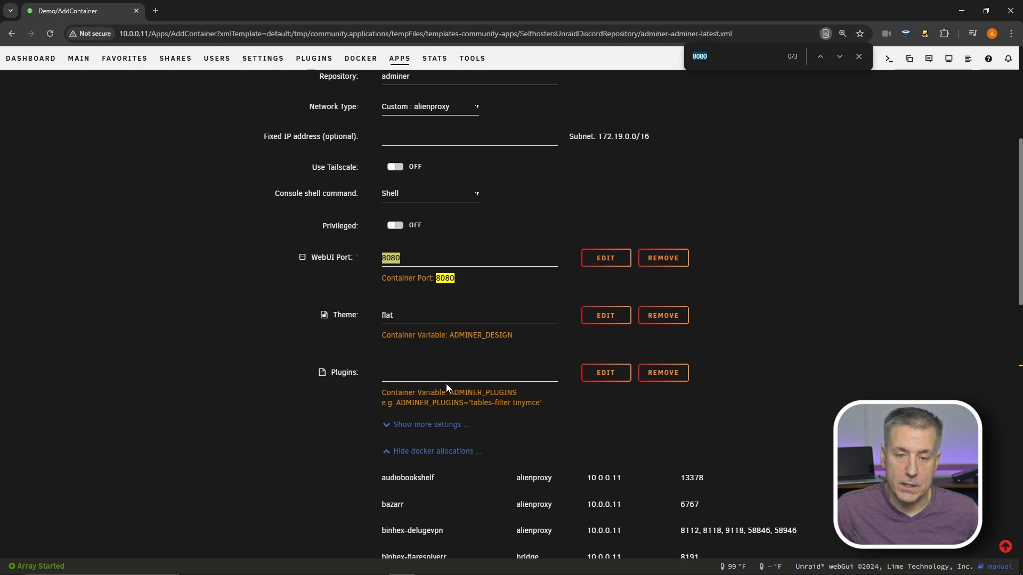
scroll("down", 3)
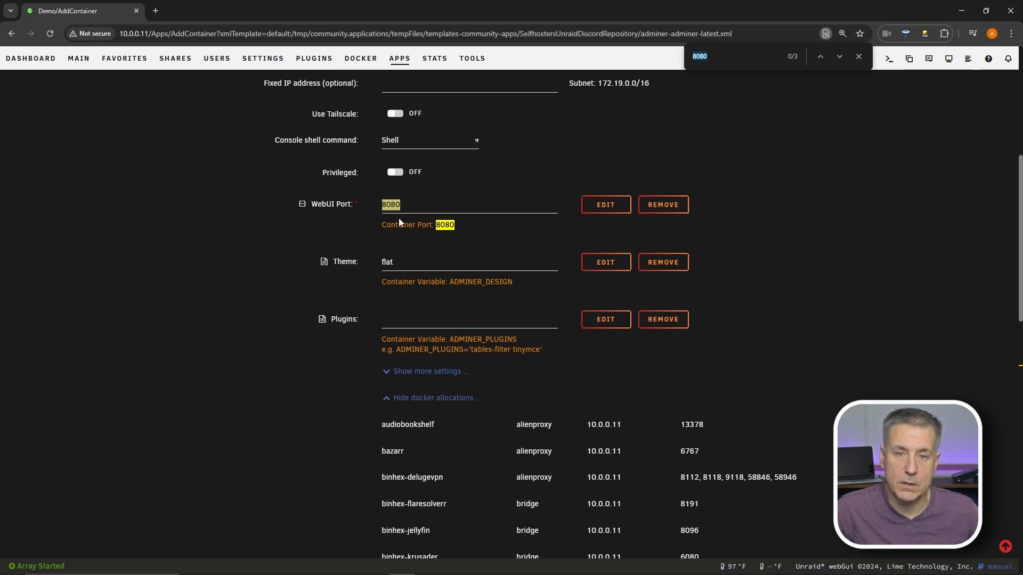
scroll("down", 3)
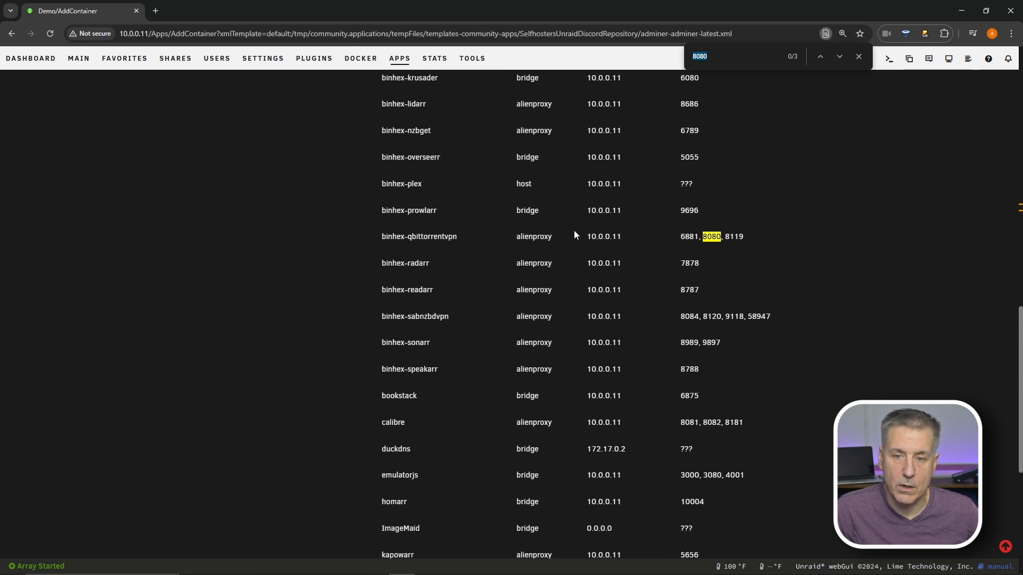
mouse_move(425, 239)
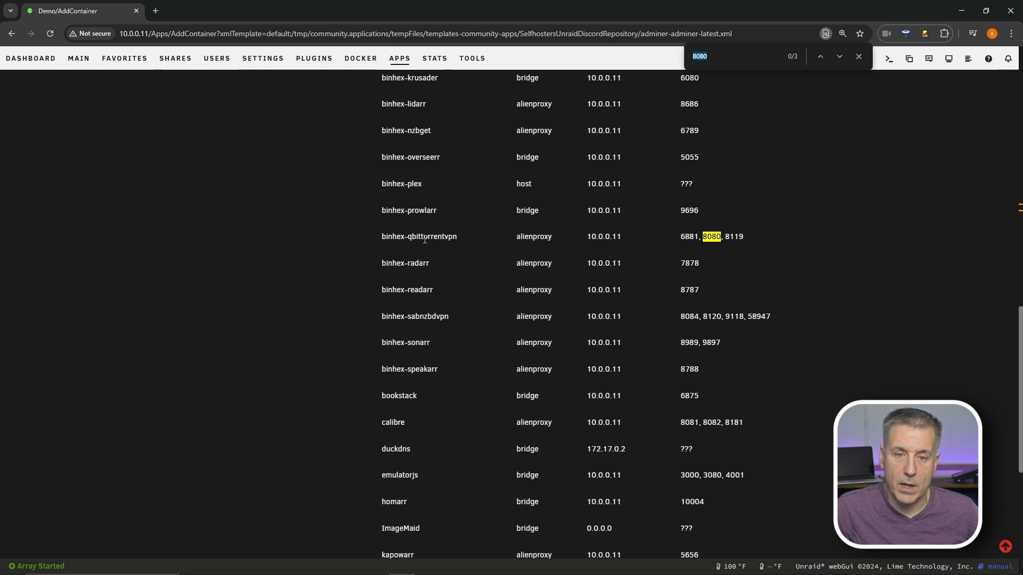
mouse_move(774, 247)
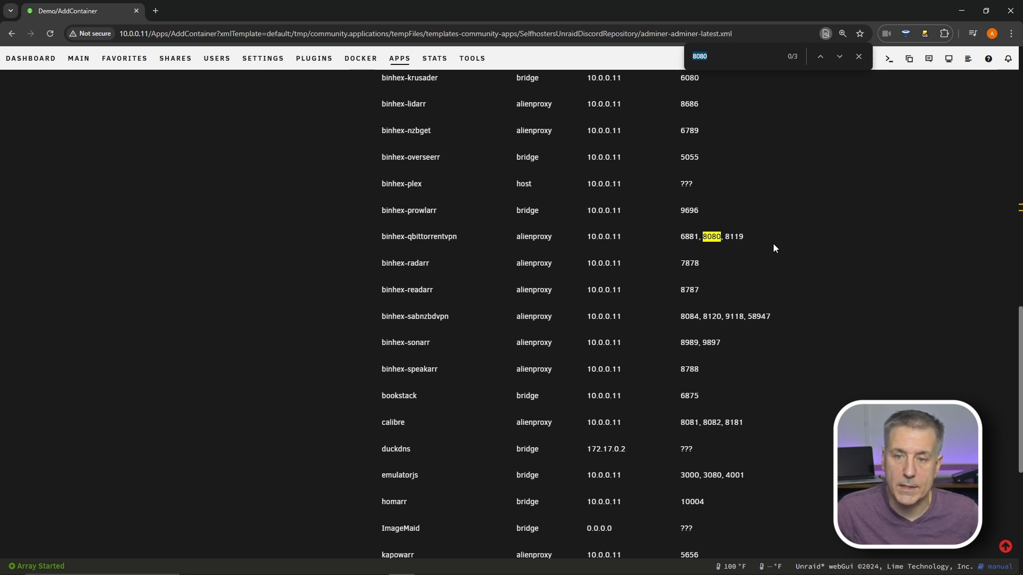
scroll("up", 3)
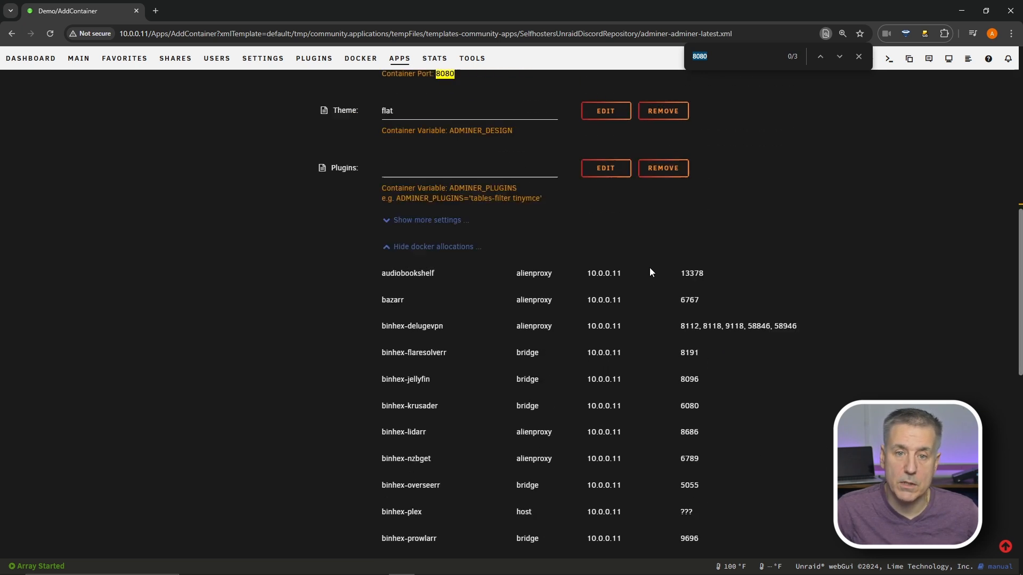
scroll("up", 3)
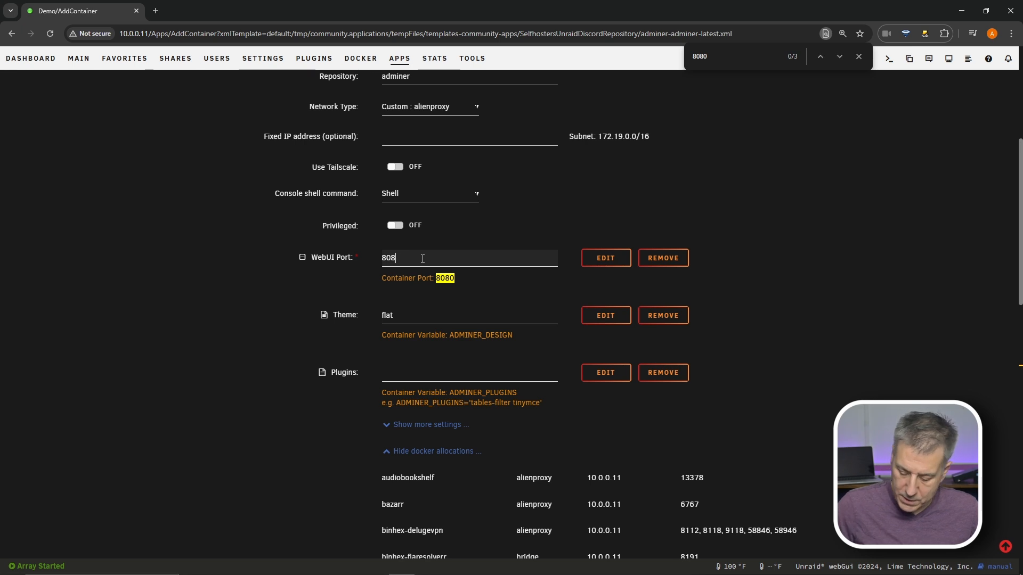
type("3")
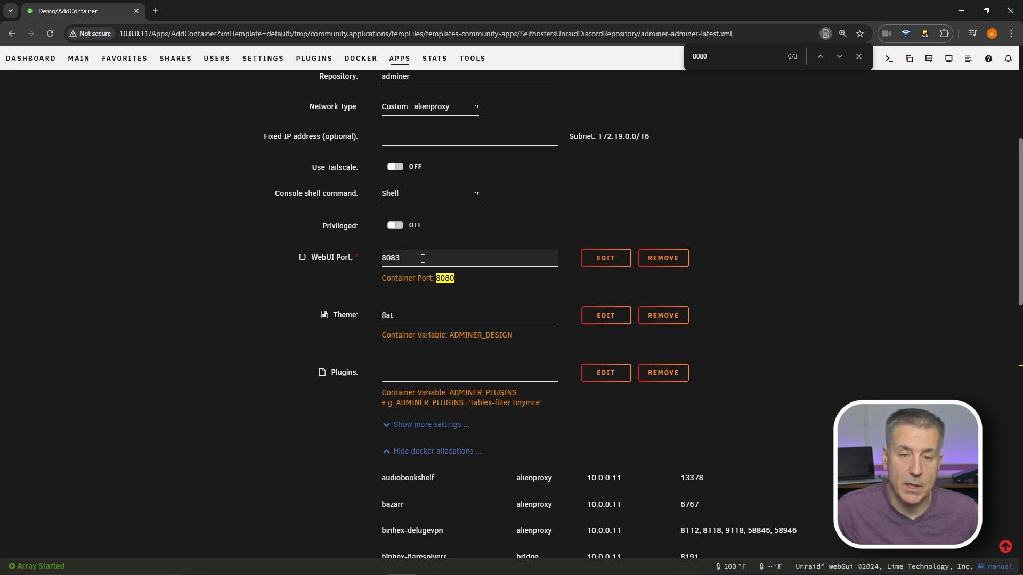
mouse_move(399, 257)
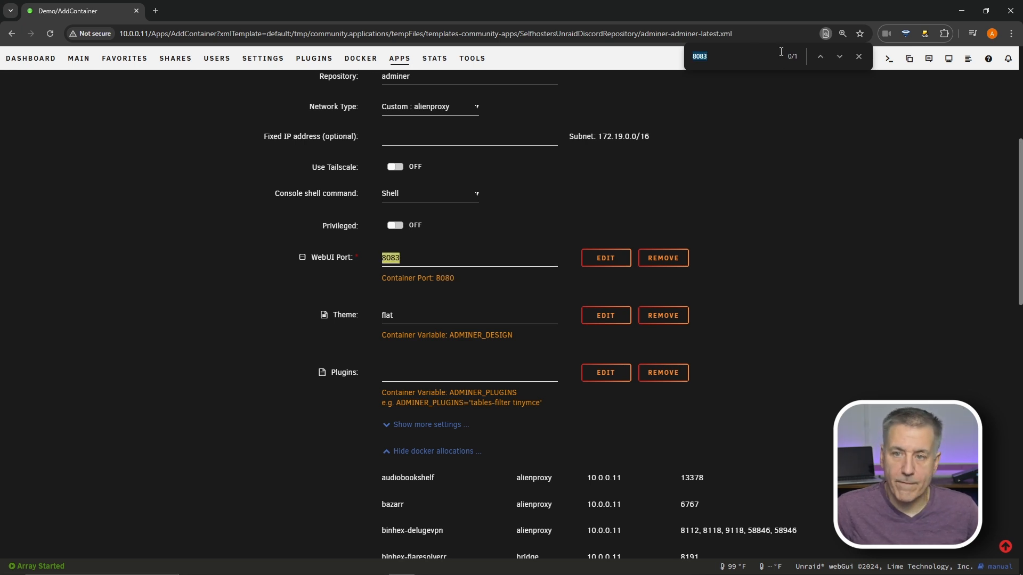
mouse_move(698, 127)
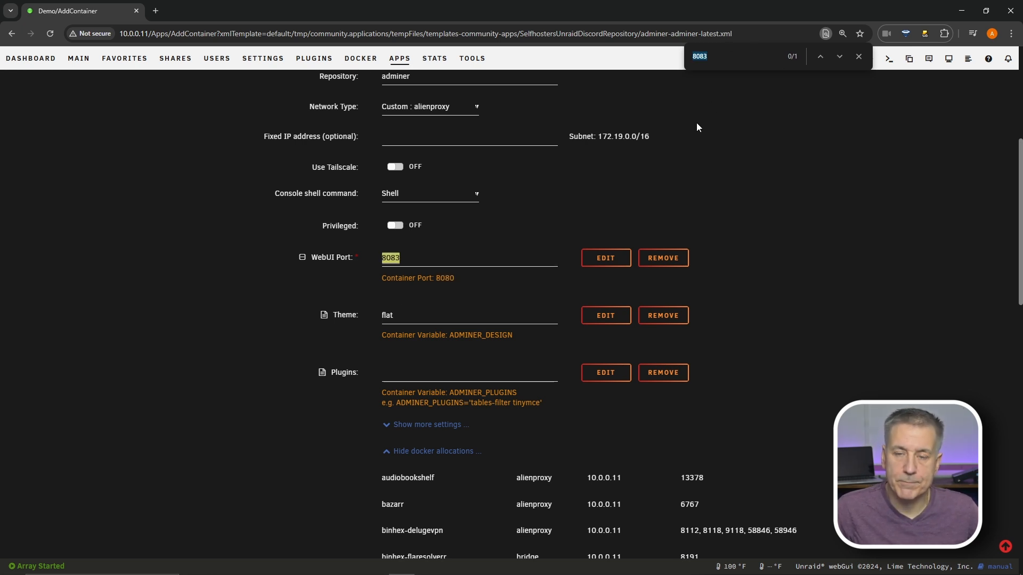
mouse_move(355, 325)
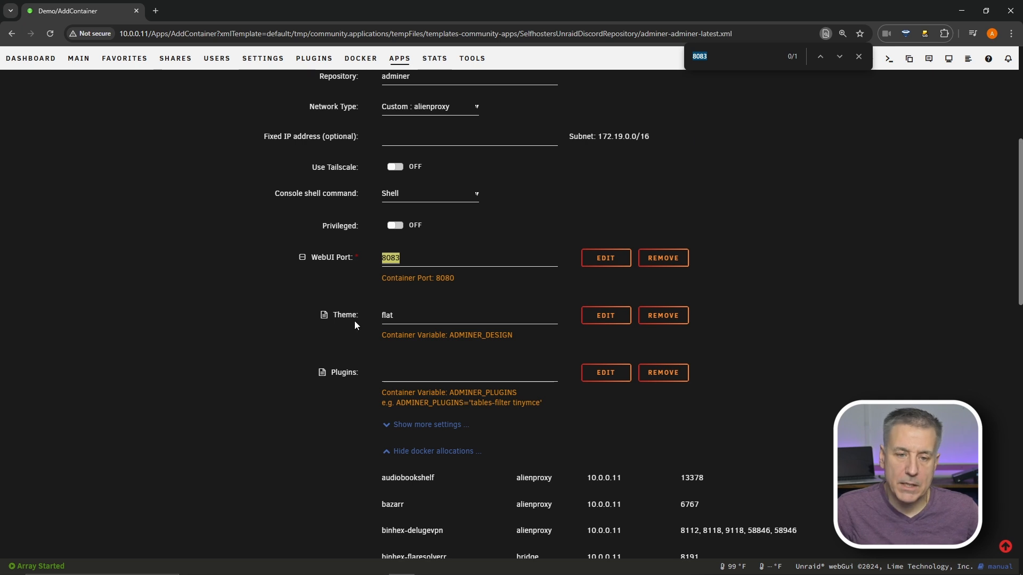
mouse_move(365, 384)
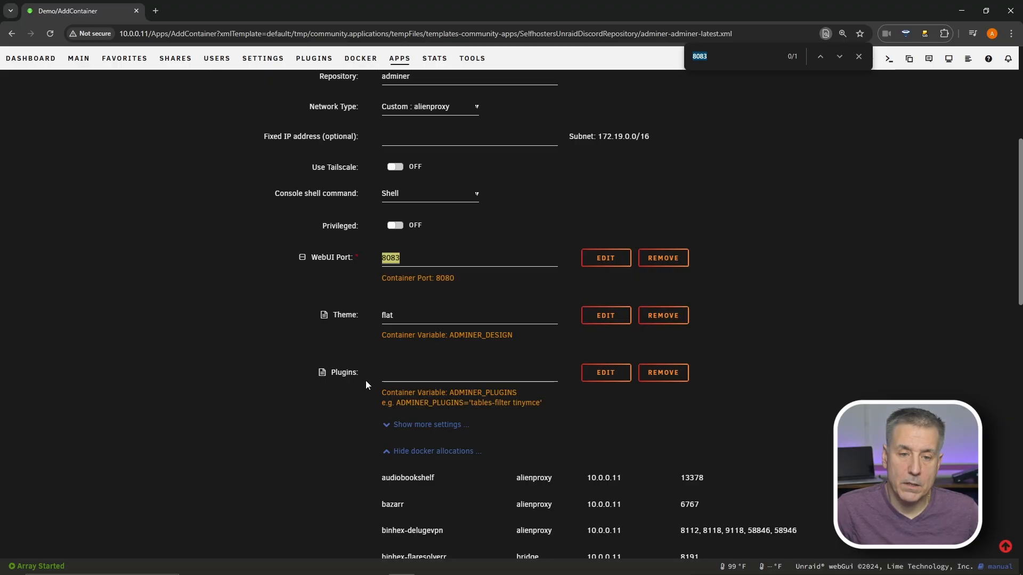
mouse_move(384, 463)
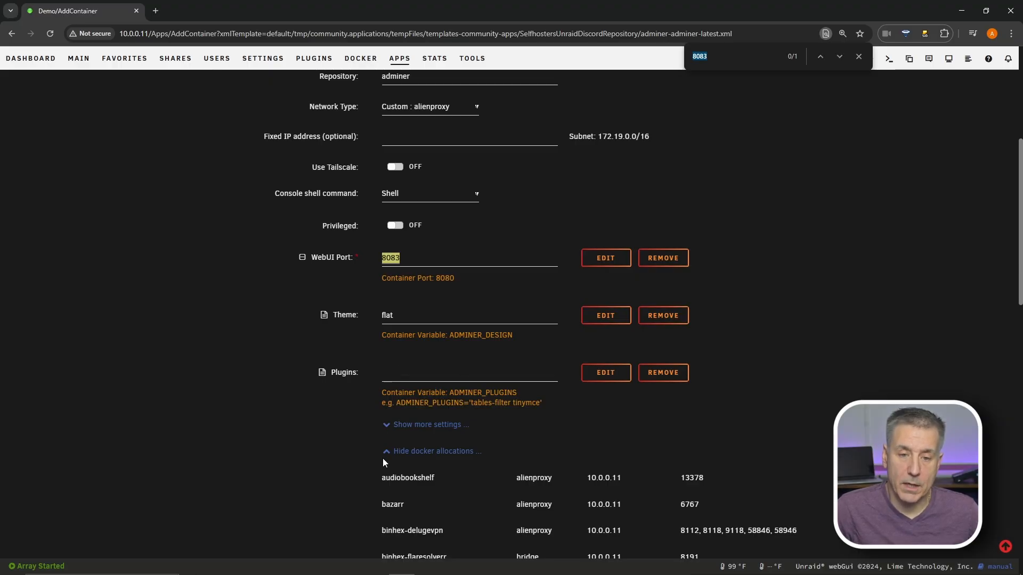
Hide the docker allocations list and apply to pull adminer:latest and create the container
left_click(436, 451)
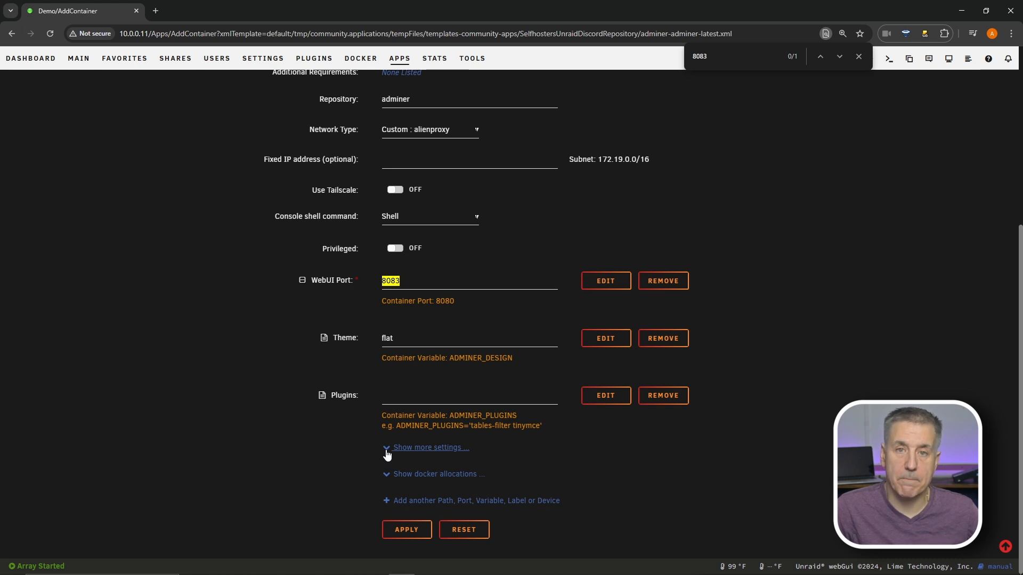
left_click(406, 529)
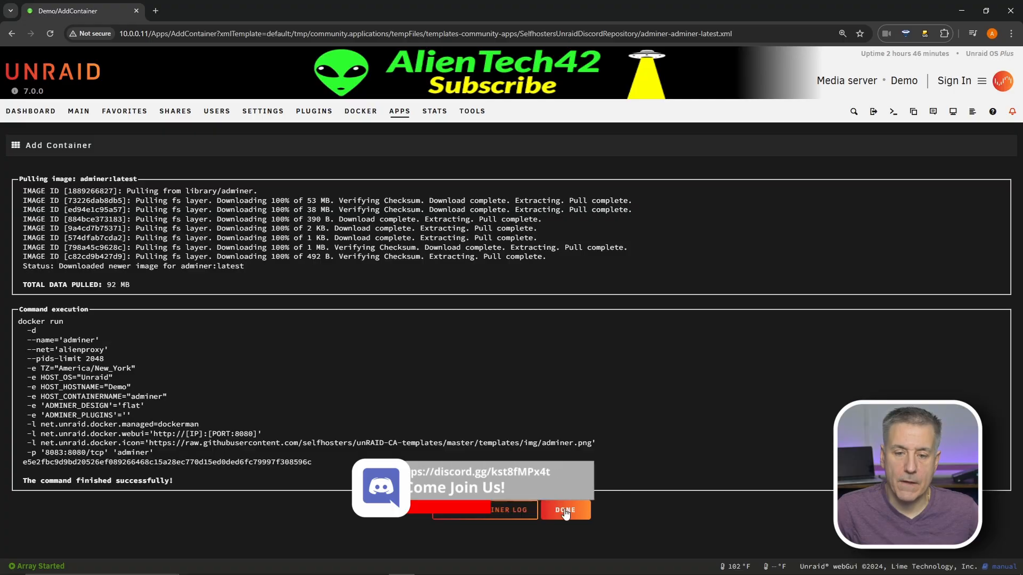
Close the install log and view the Docker containers list showing adminer on port 8083
left_click(564, 509)
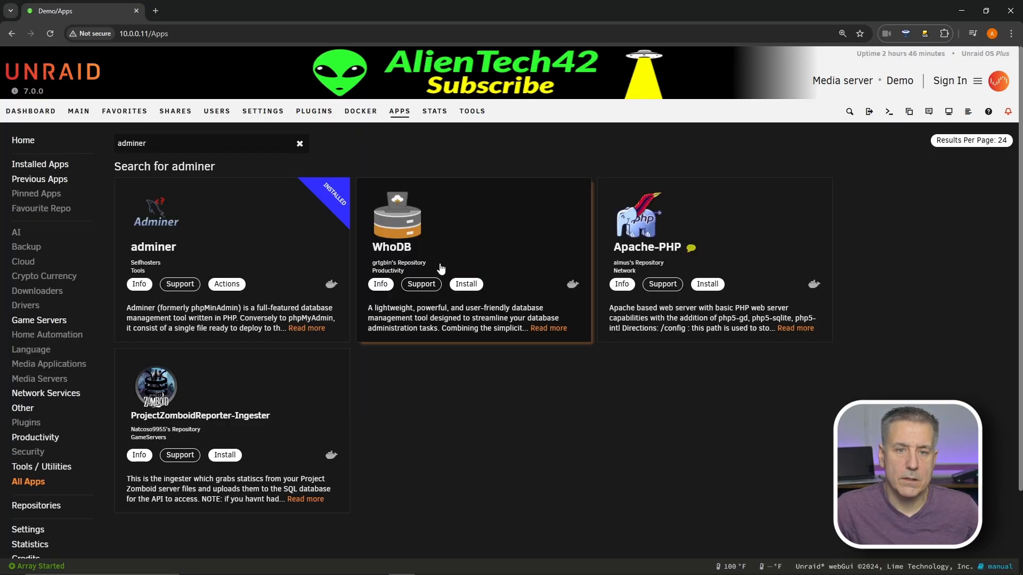
left_click(360, 111)
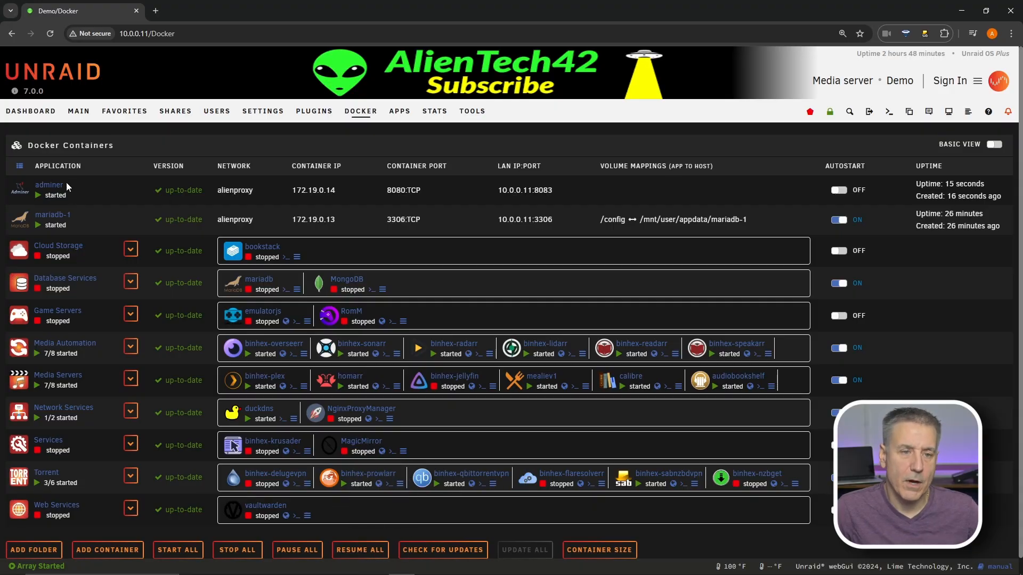
Launch the adminer container's WebUI from its icon menu
left_click(20, 190)
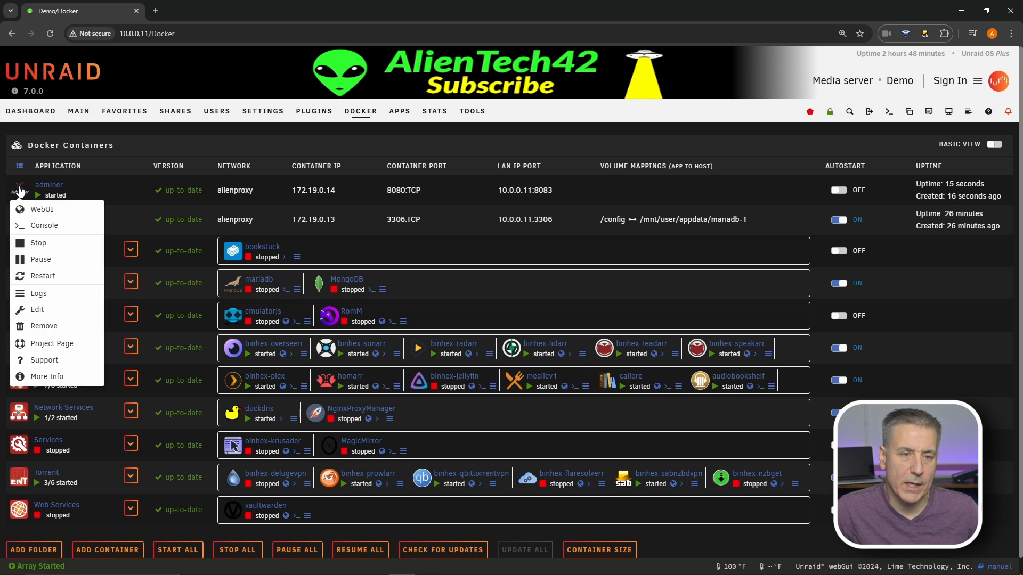
left_click(41, 208)
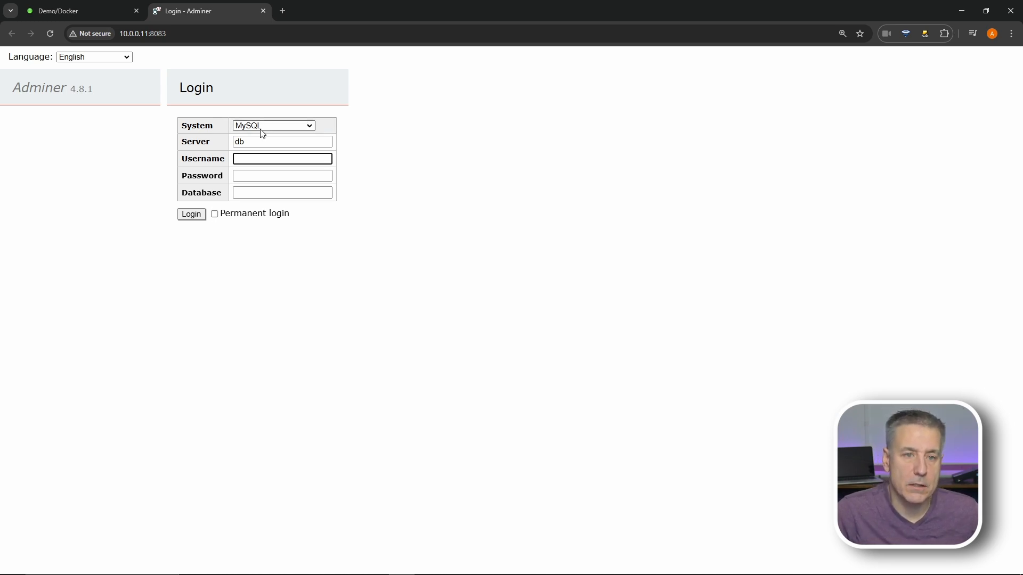
Keep MySQL as the system, set server to 10.0.0.11:3306, and enter username root
left_click(273, 125)
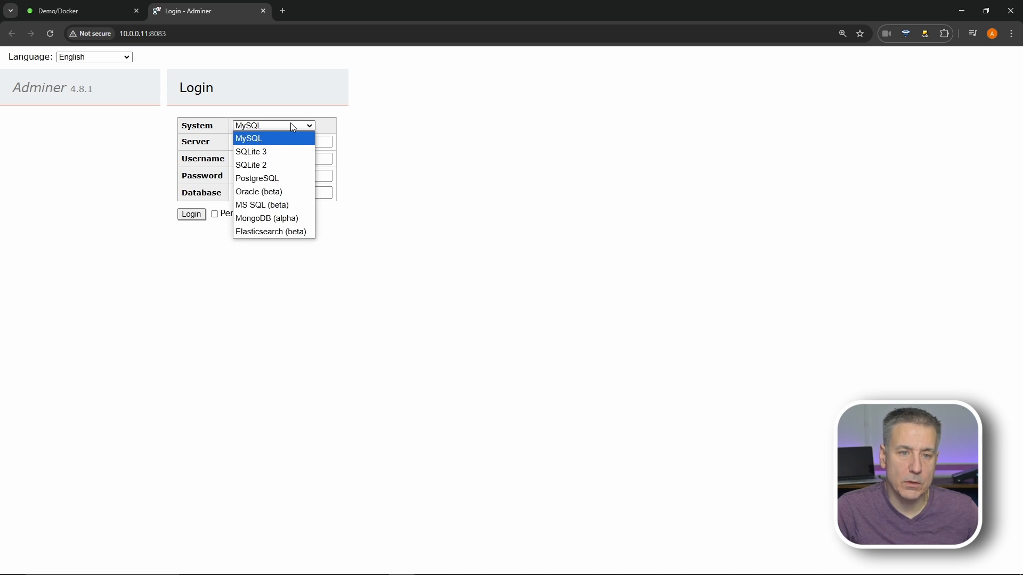
mouse_move(272, 138)
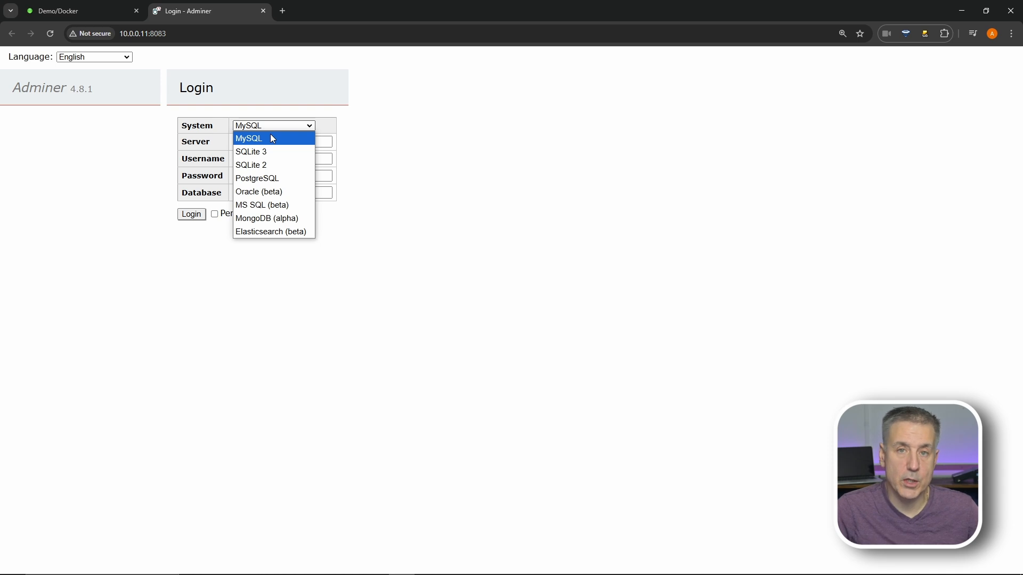
left_click(249, 139)
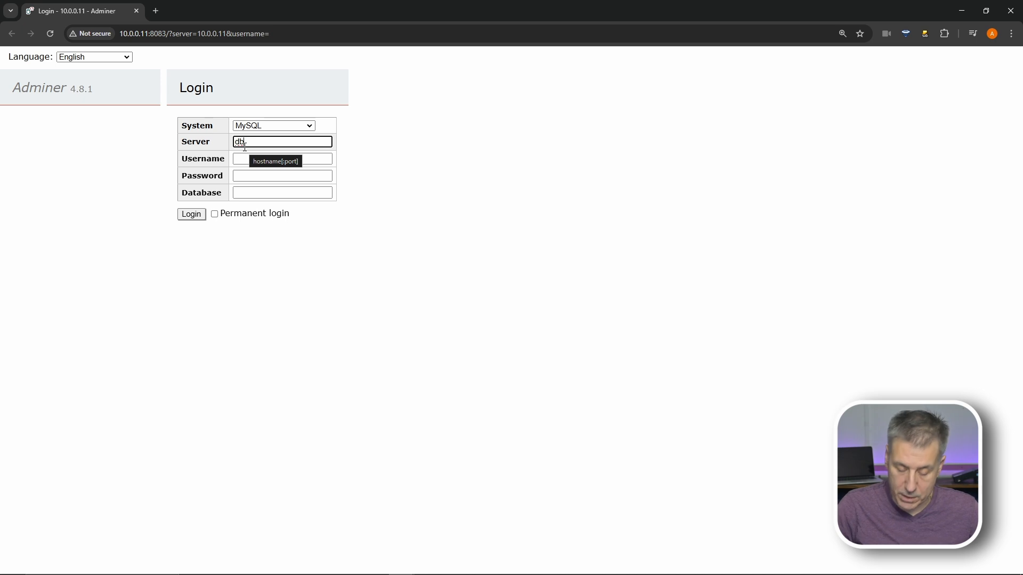
type("10.0.0.11")
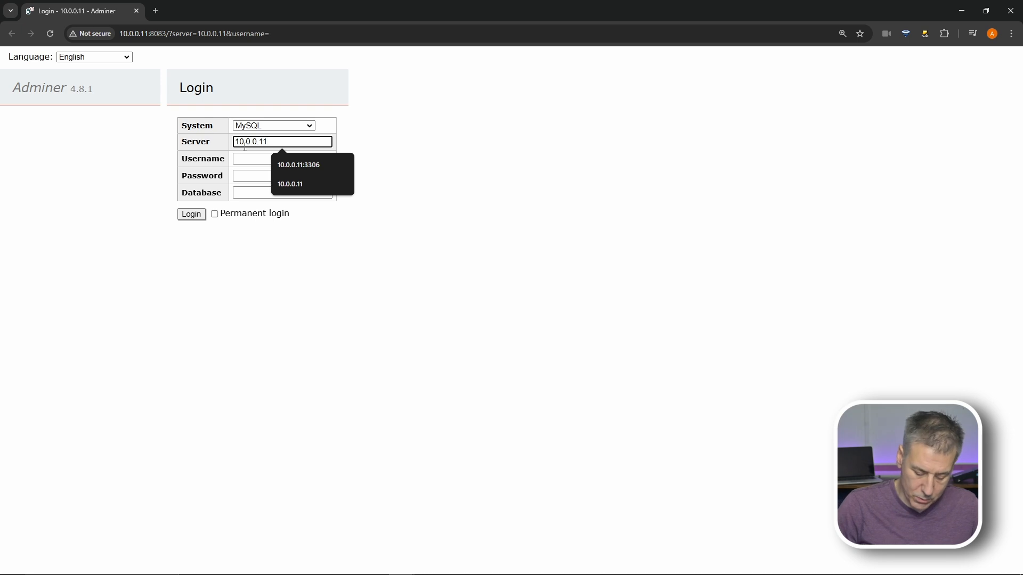
type(":3")
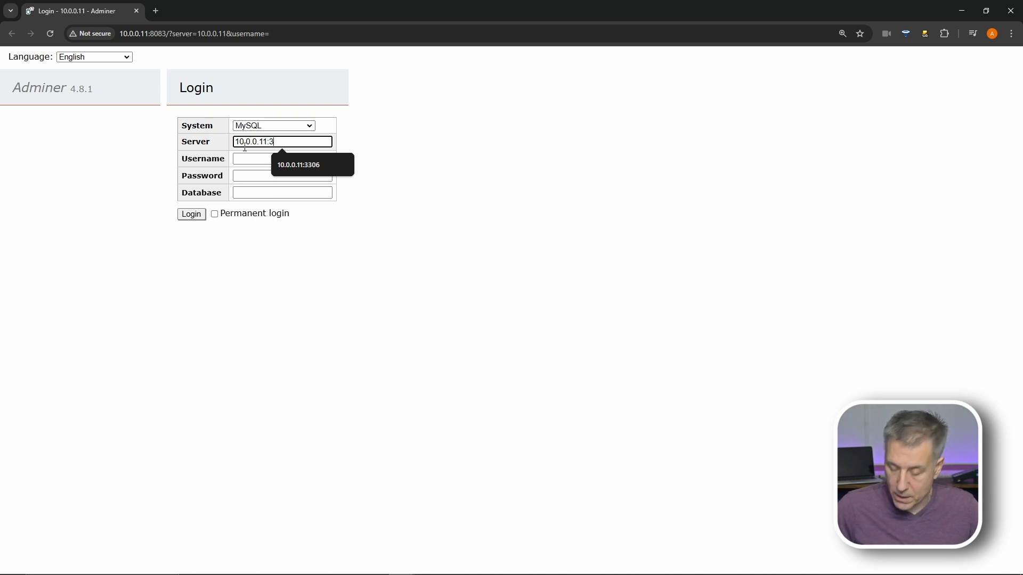
left_click(282, 159)
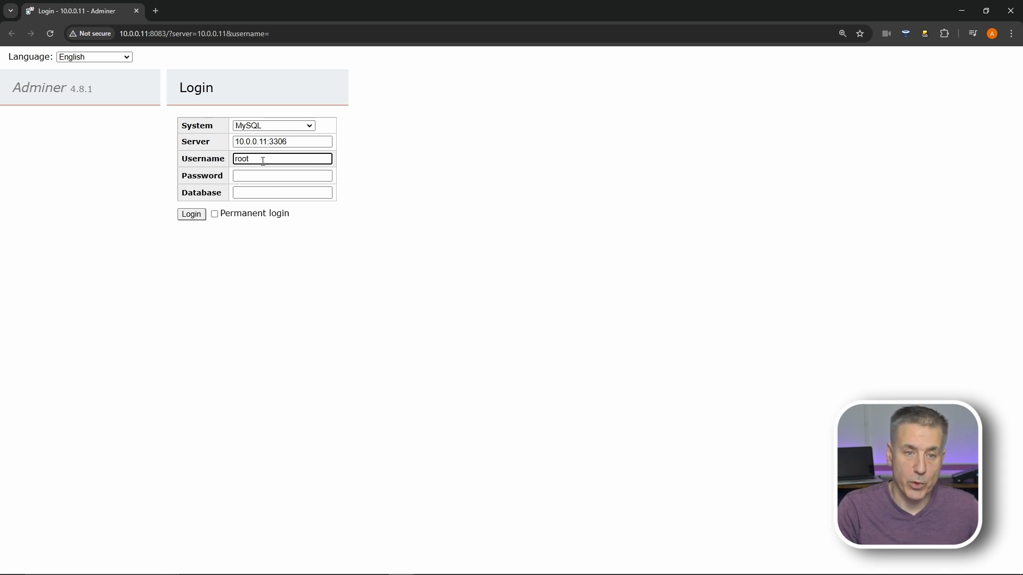
Enter the root password, leave Database blank, and log in to MariaDB
left_click(281, 175)
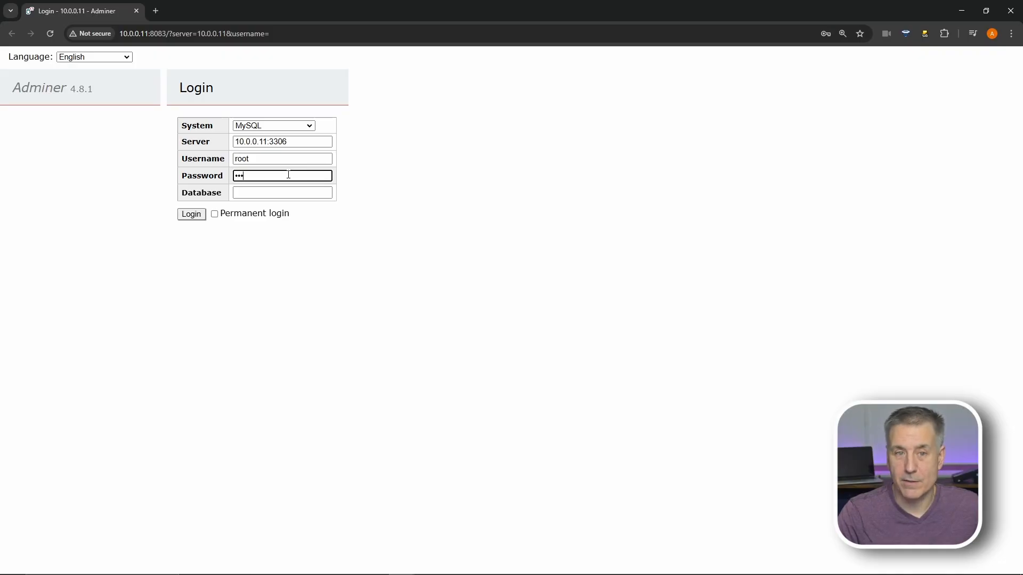
type("password")
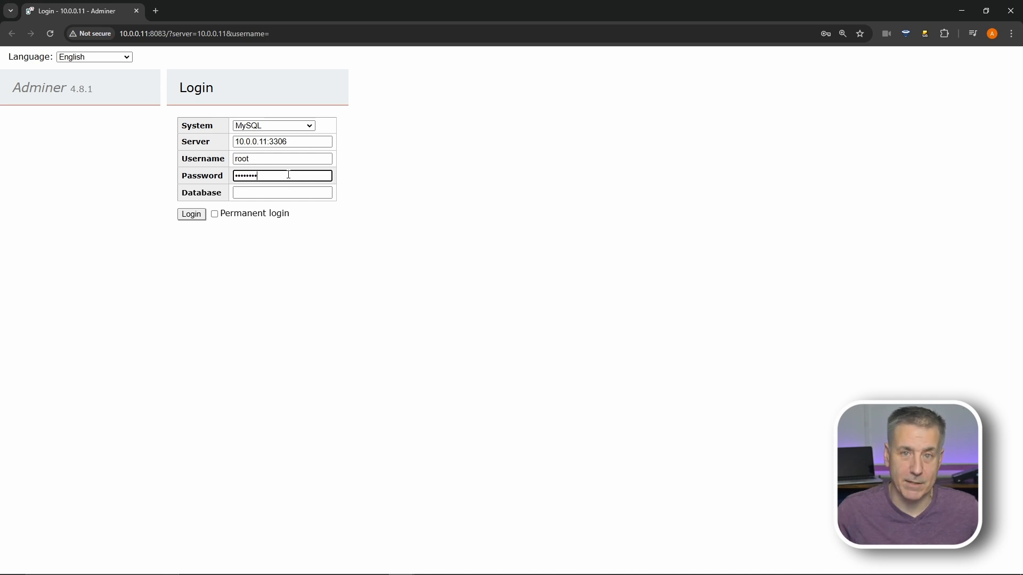
left_click(282, 192)
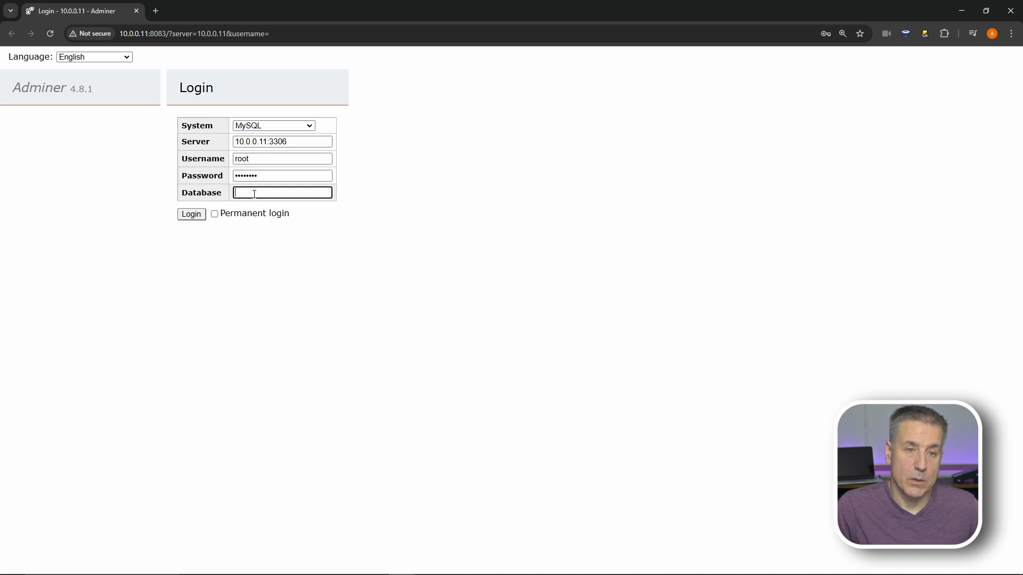
mouse_move(272, 126)
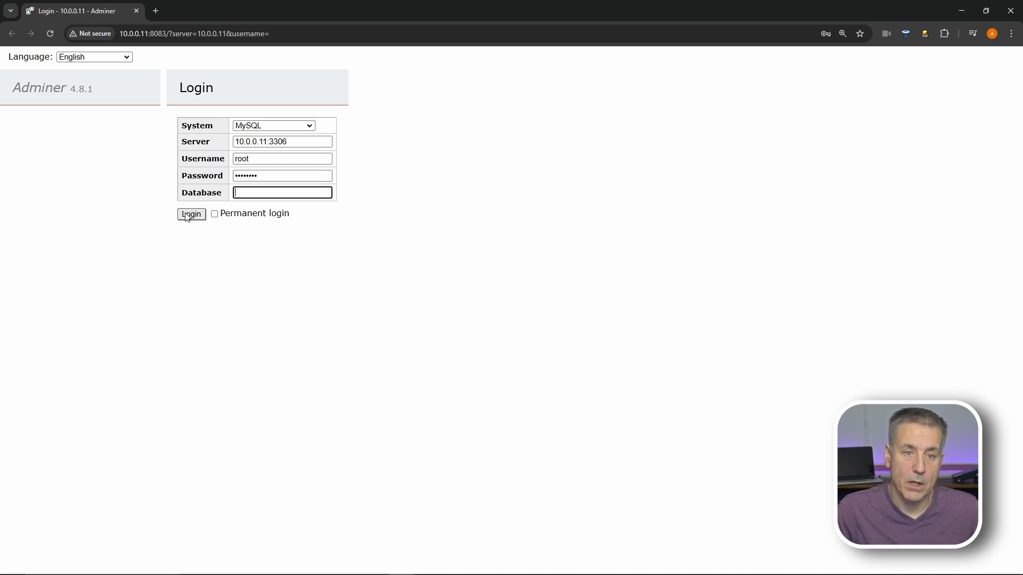
left_click(191, 214)
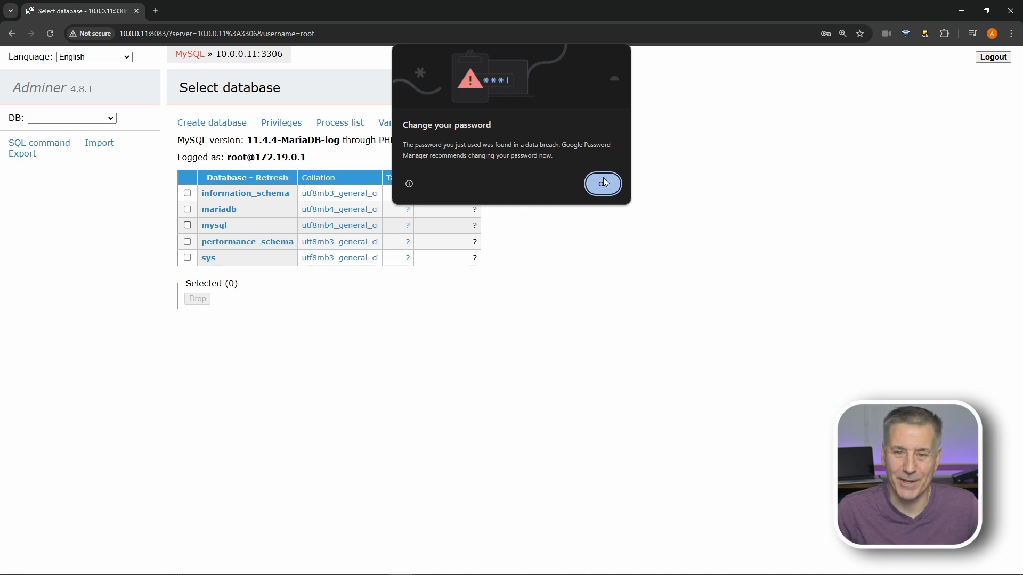
left_click(601, 183)
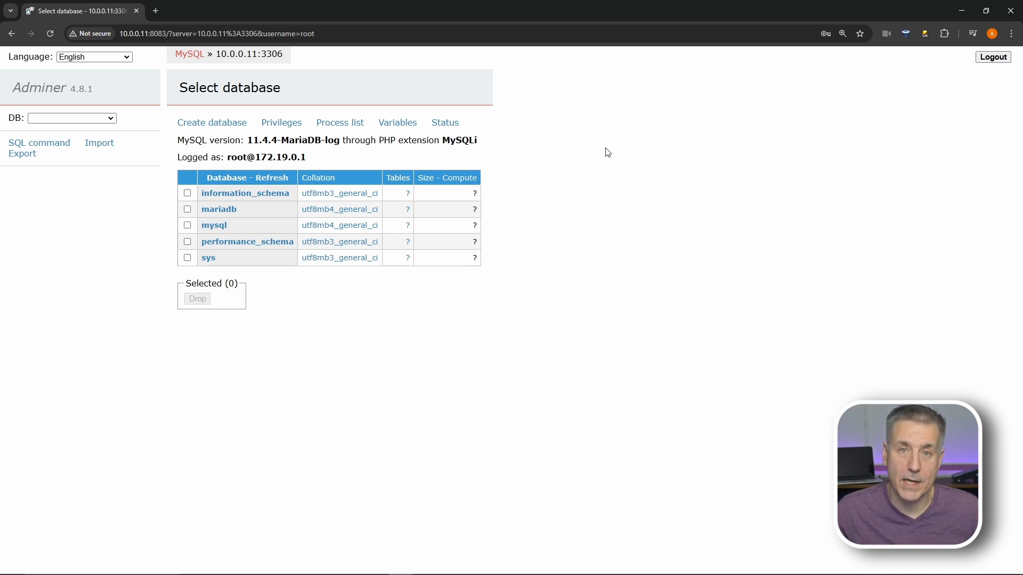
mouse_move(244, 192)
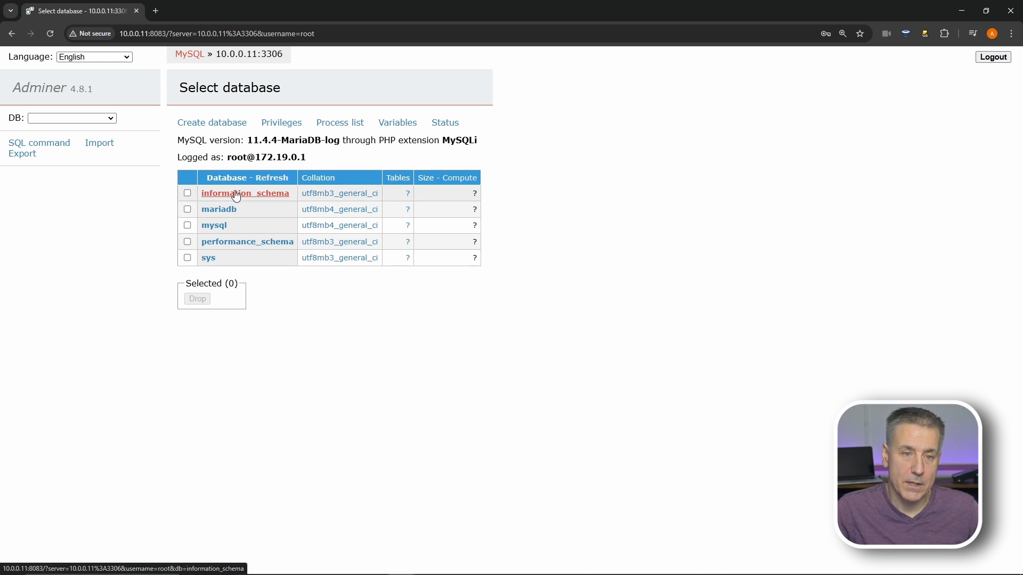
mouse_move(243, 254)
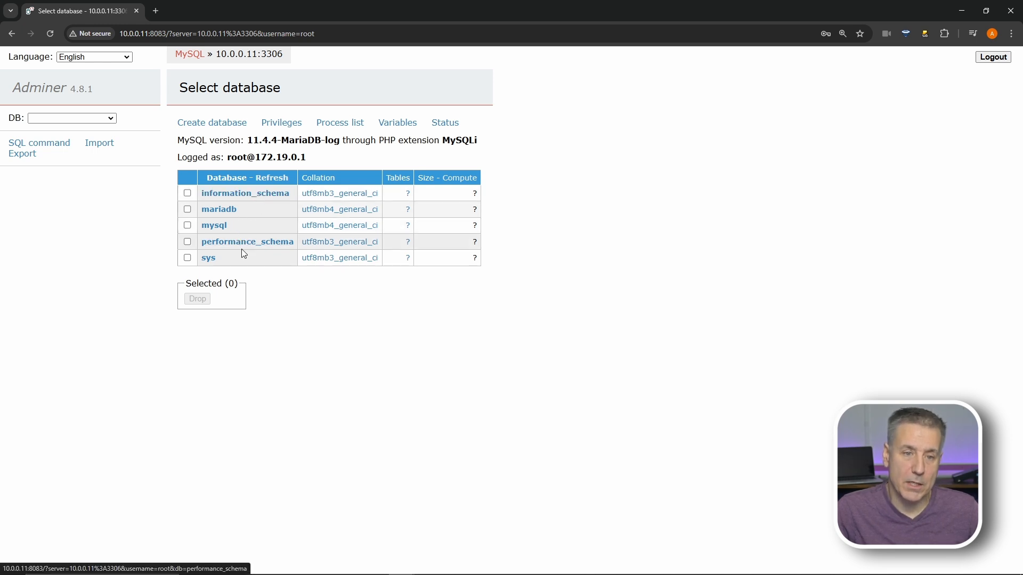
mouse_move(253, 263)
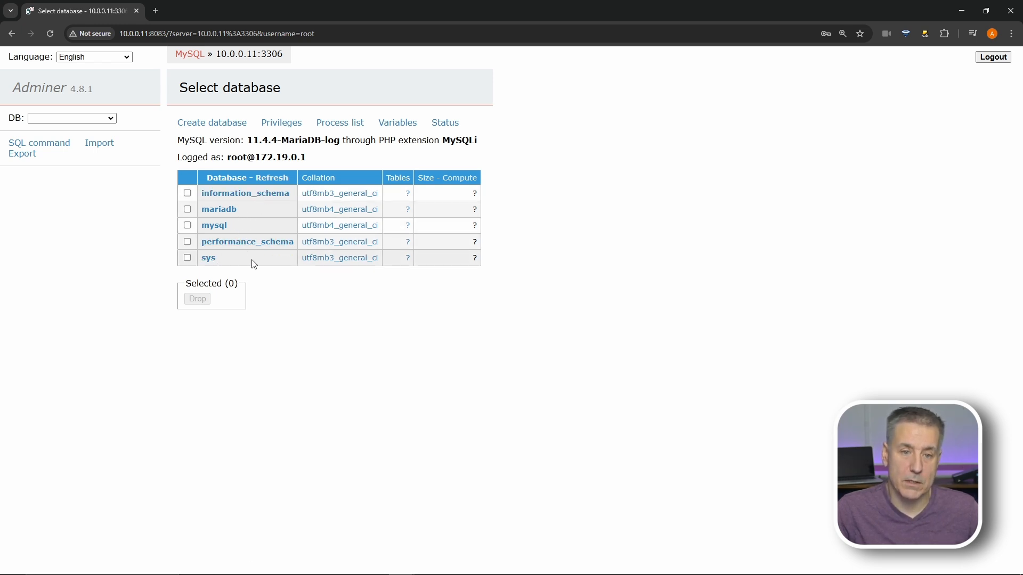
mouse_move(254, 235)
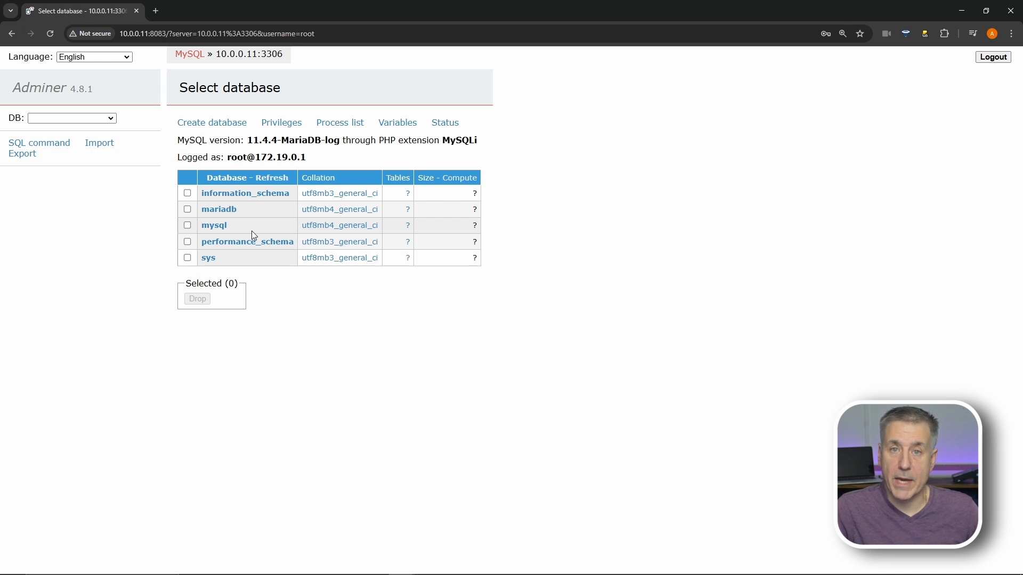
mouse_move(251, 204)
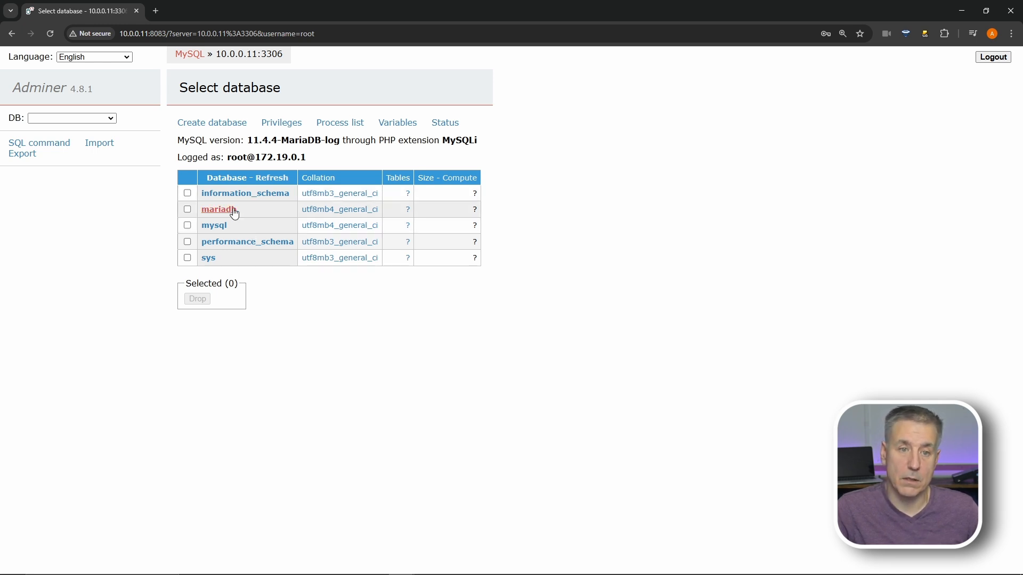
mouse_move(217, 225)
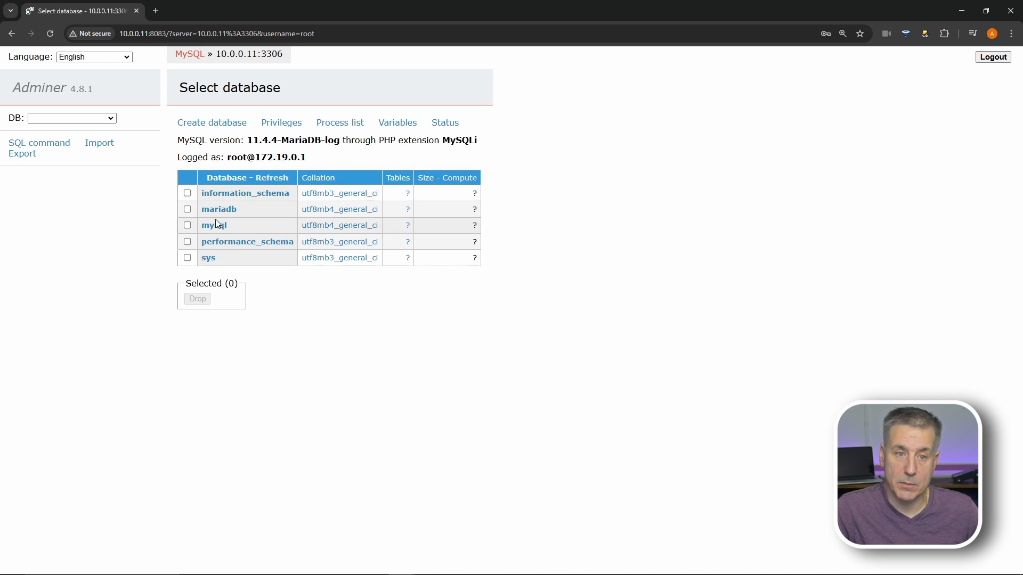
mouse_move(364, 352)
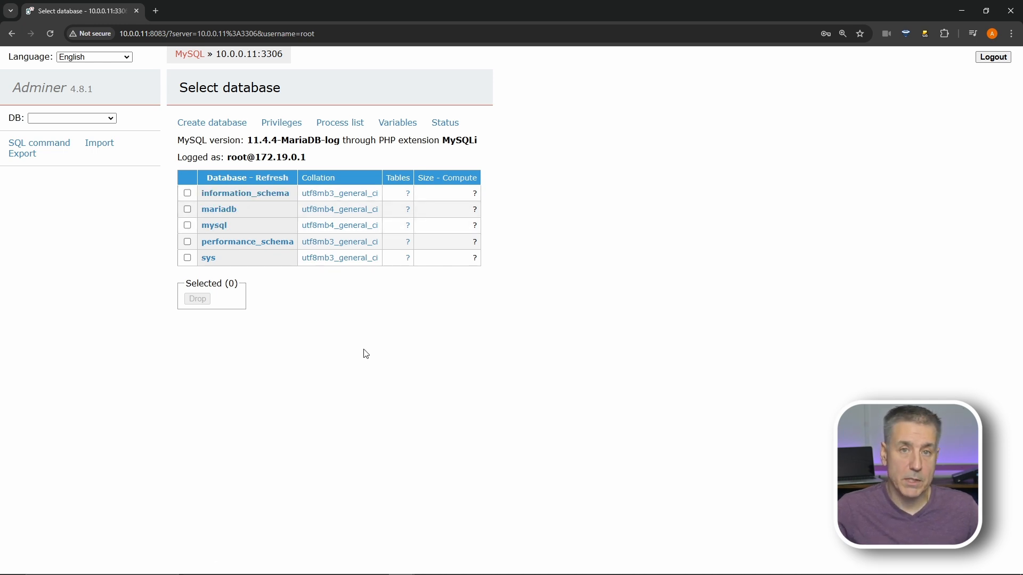
mouse_move(212, 122)
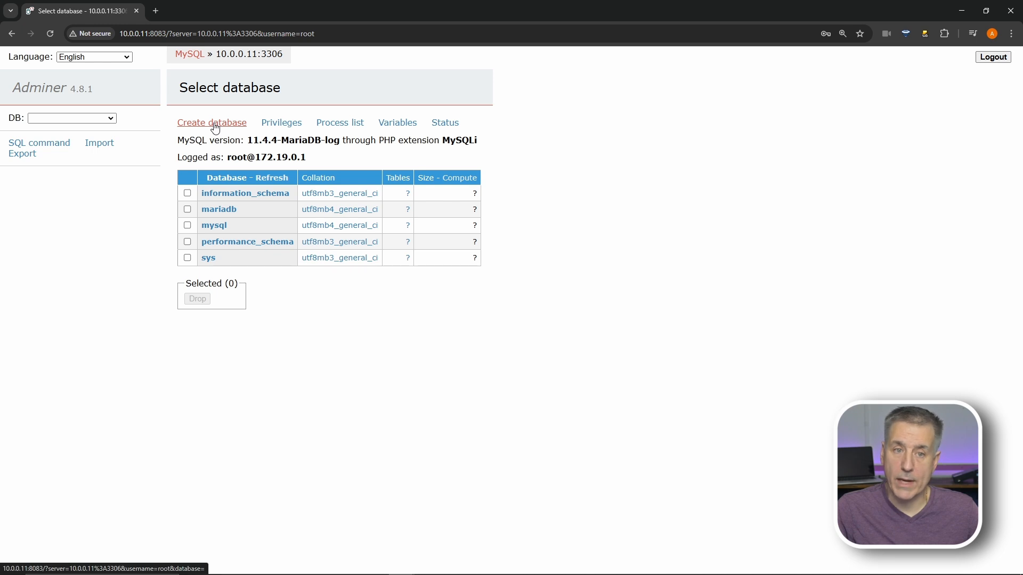
Create and save a database named 'test' with the default collation
left_click(211, 122)
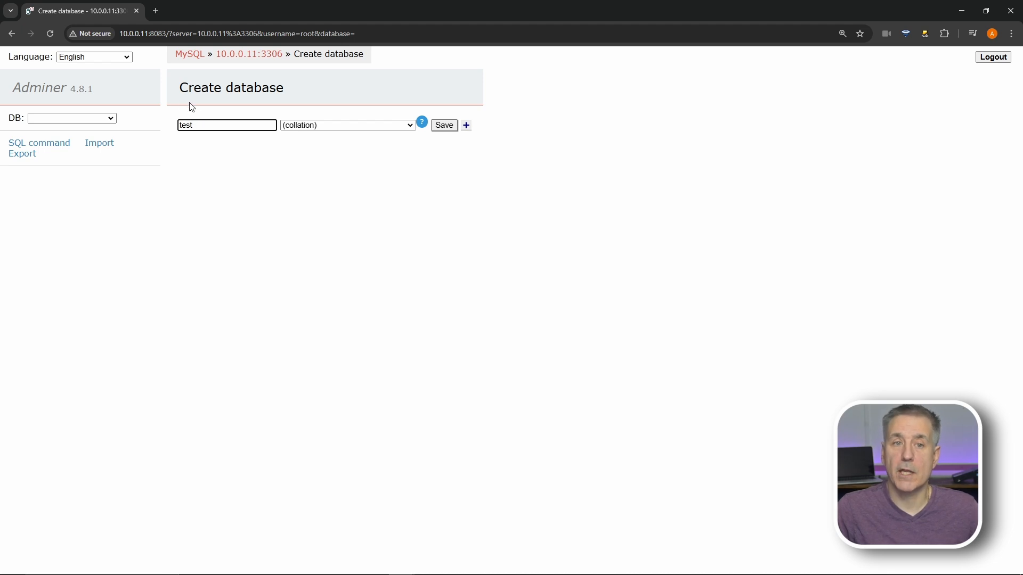
mouse_move(199, 142)
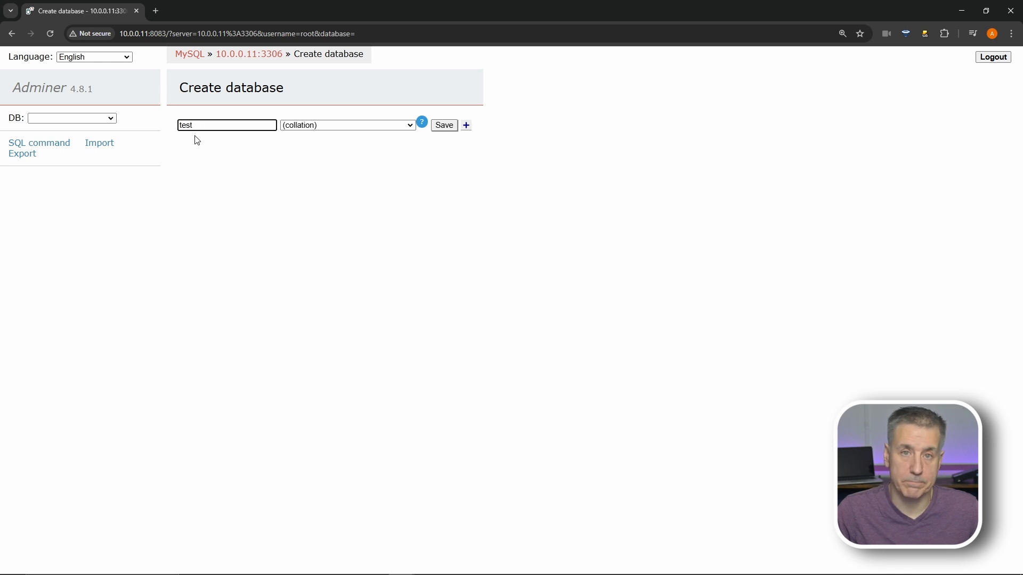
mouse_move(205, 125)
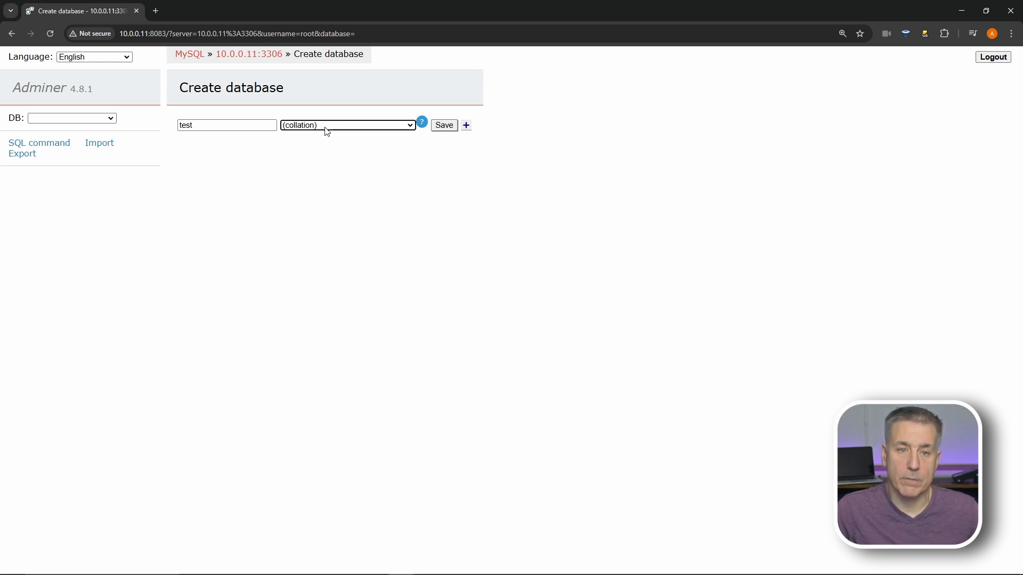
mouse_move(330, 127)
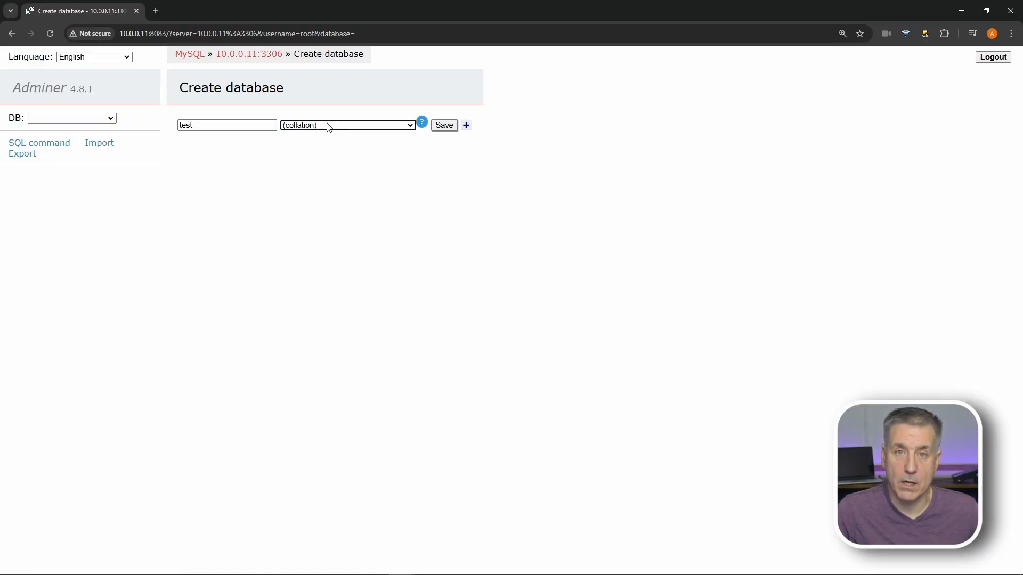
left_click(346, 125)
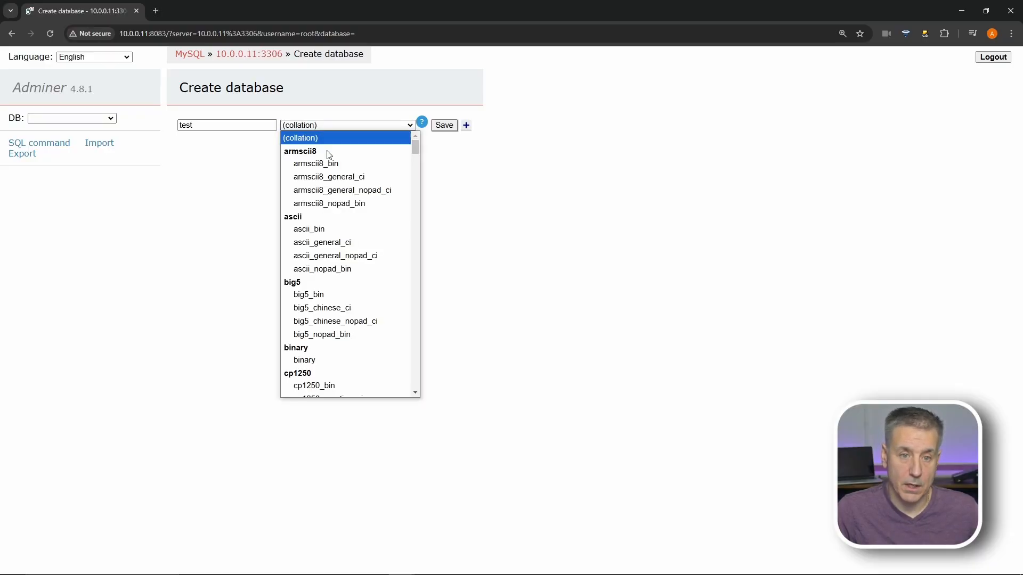
mouse_move(322, 308)
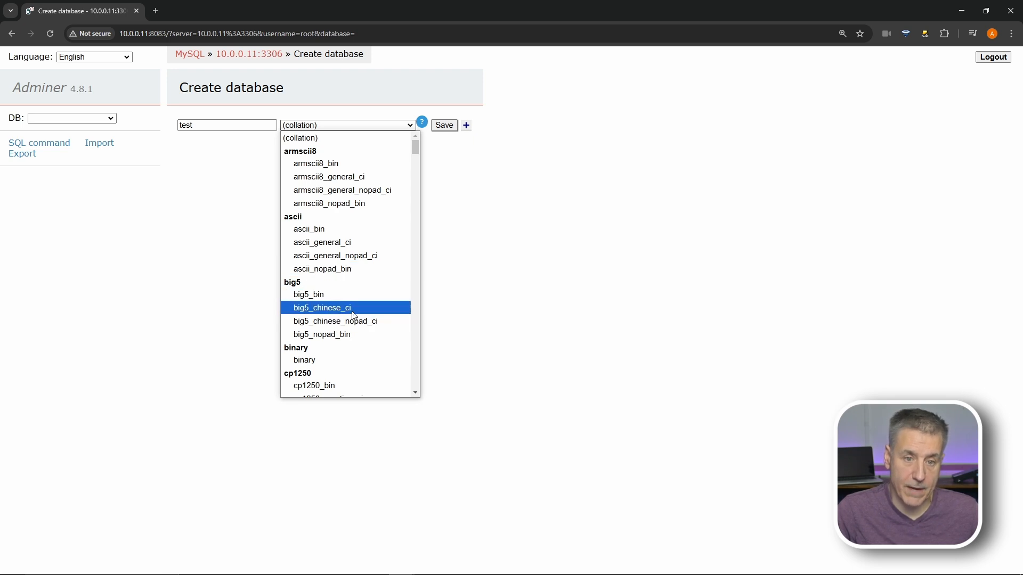
mouse_move(364, 313)
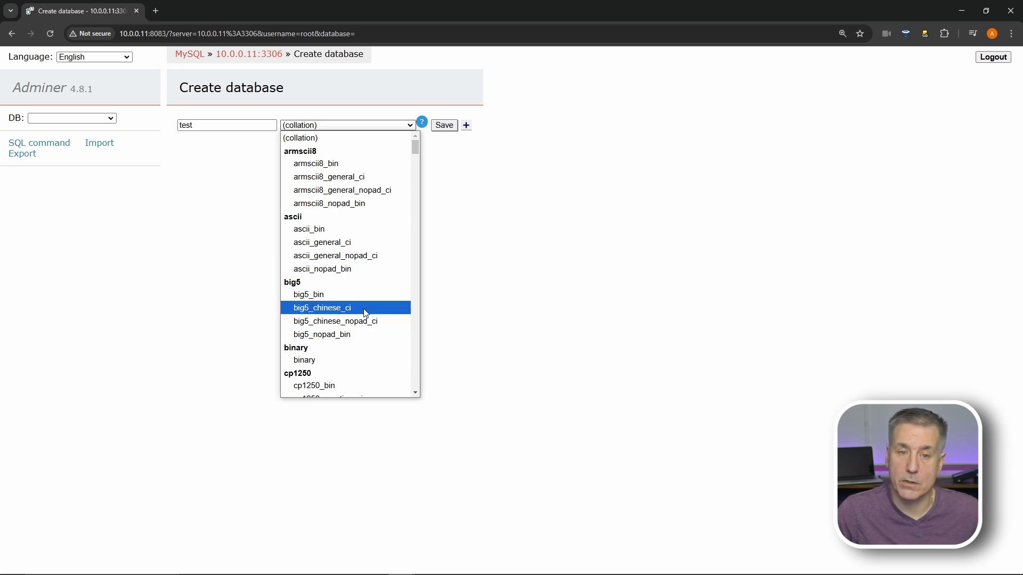
left_click(366, 113)
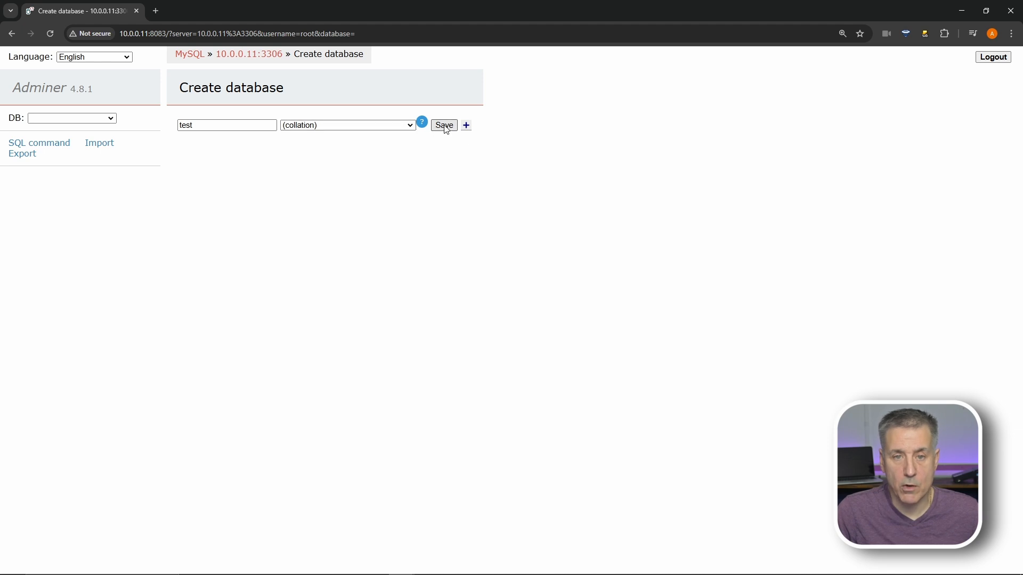
left_click(444, 125)
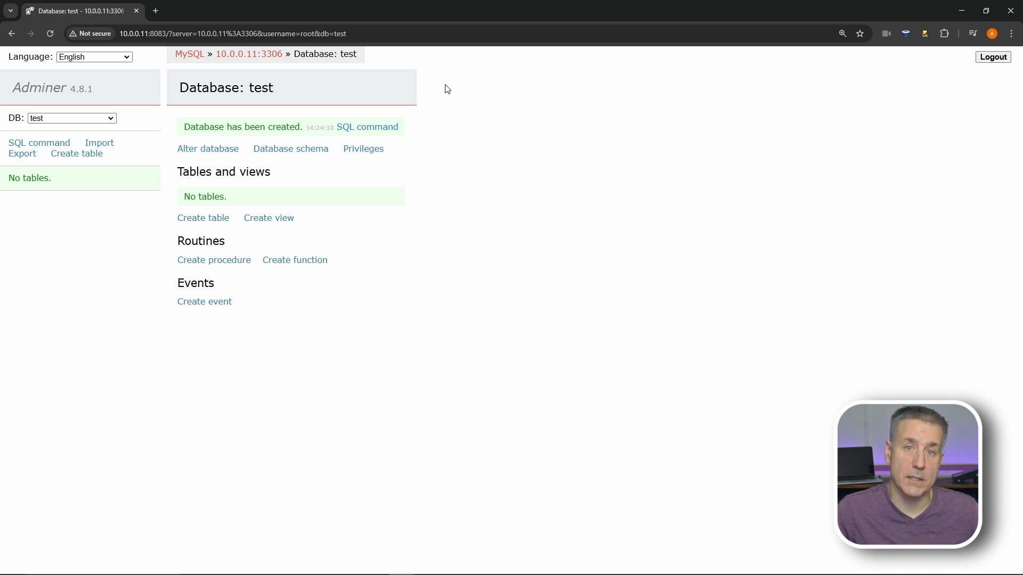
mouse_move(290, 255)
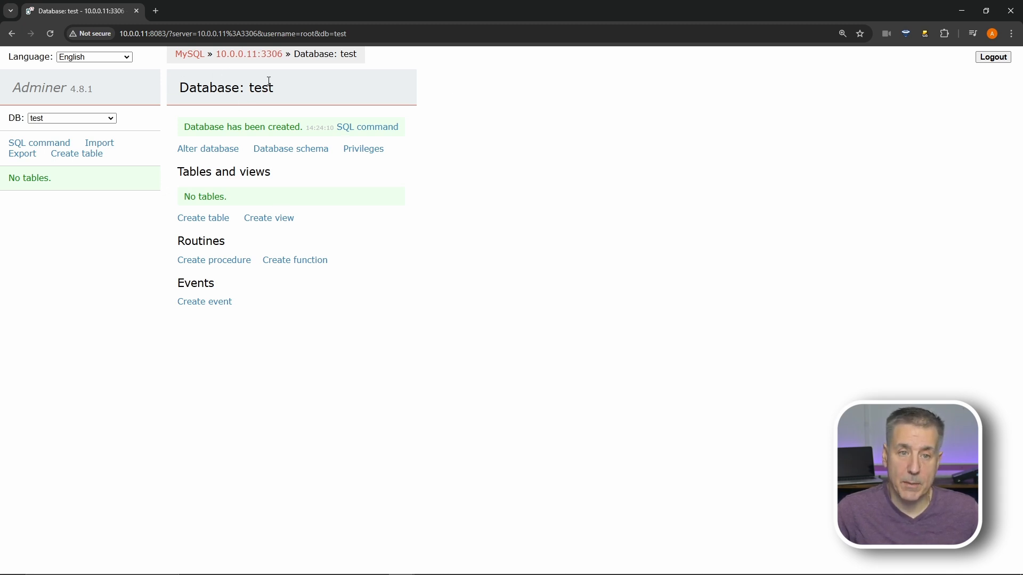
mouse_move(396, 148)
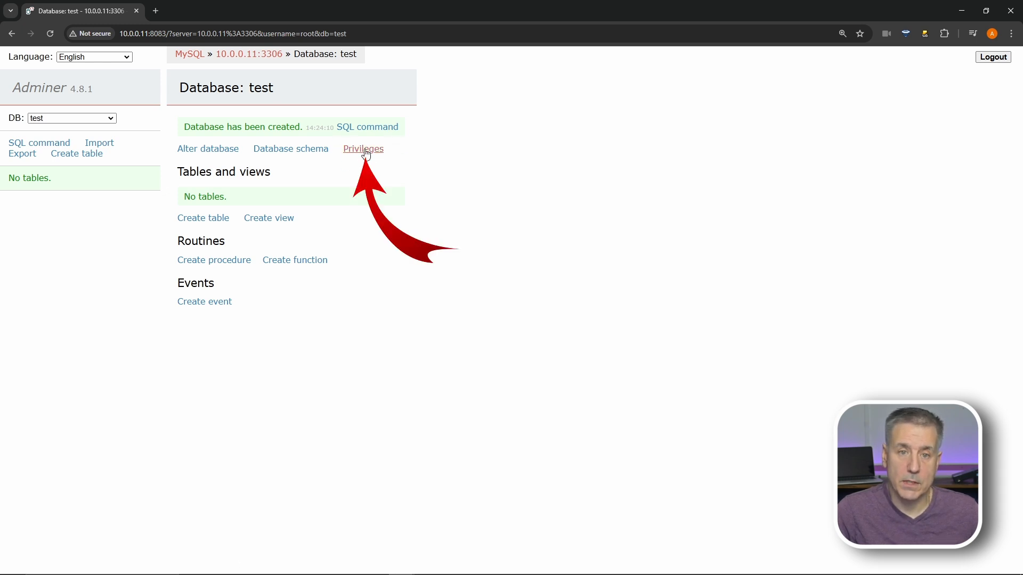
Start a new user from the Privileges page with username 'test'
left_click(363, 148)
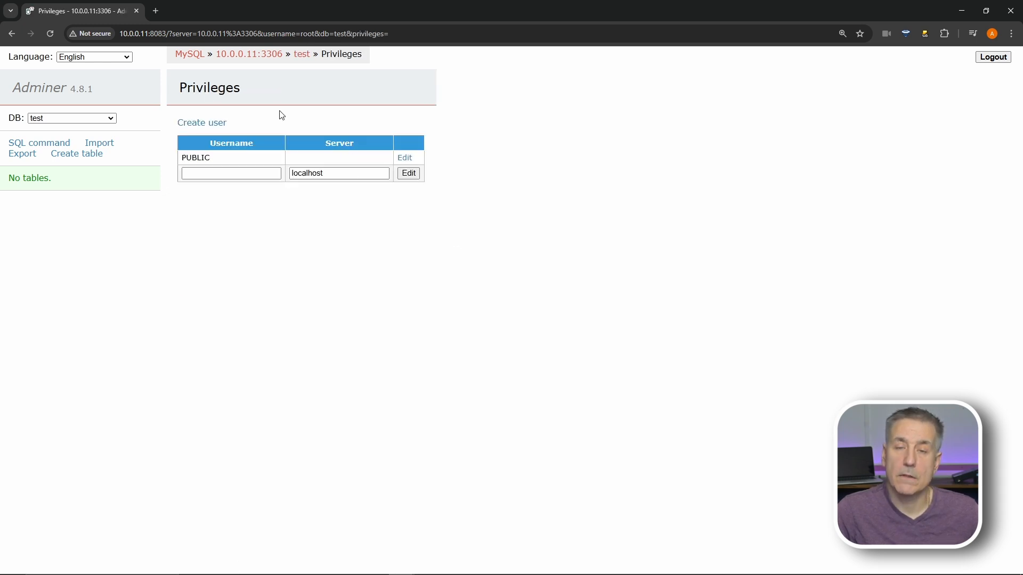
left_click(202, 123)
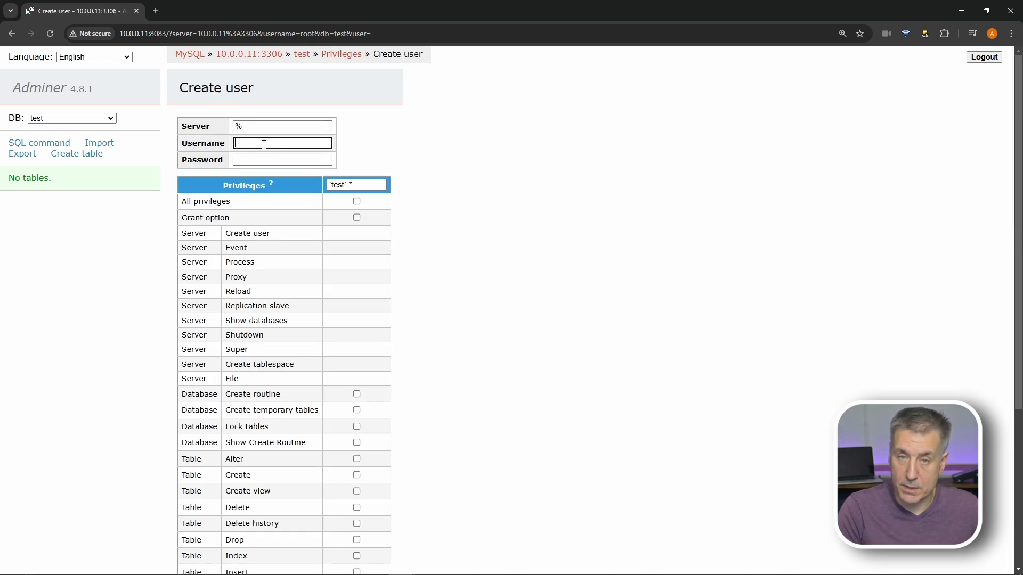
type("t")
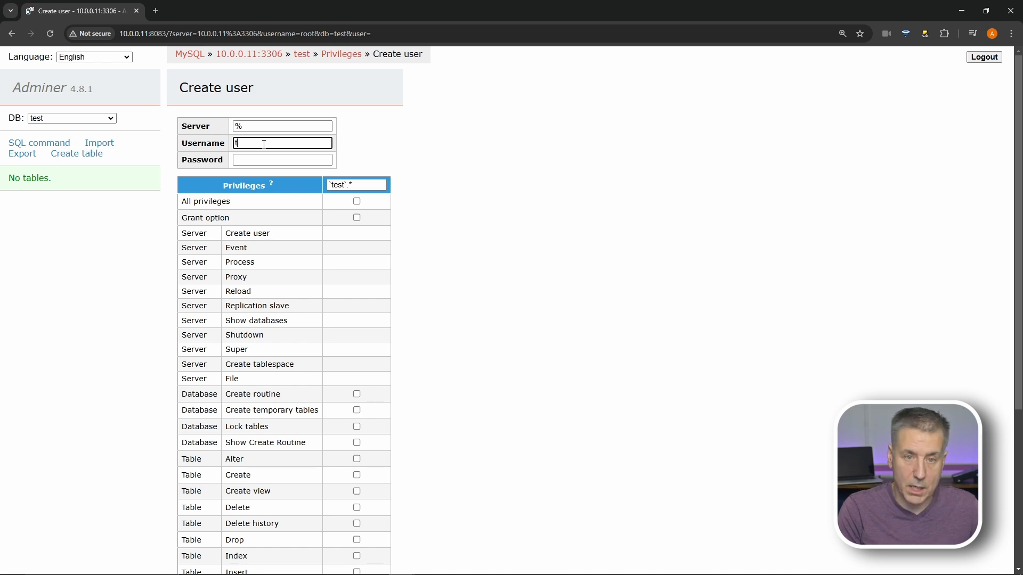
type("test")
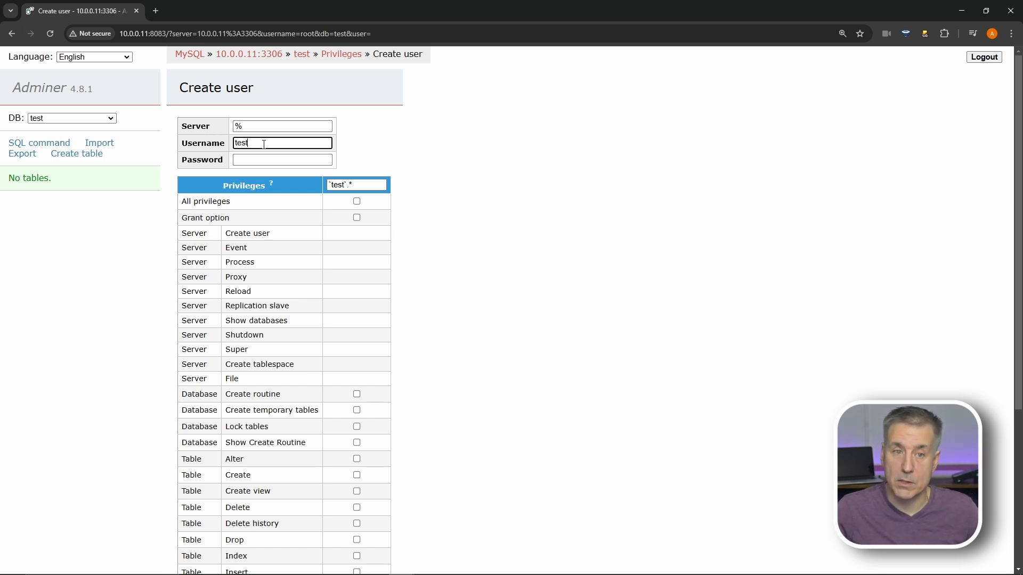
Set the test user's password, grant all privileges on the test database, and save
left_click(282, 160)
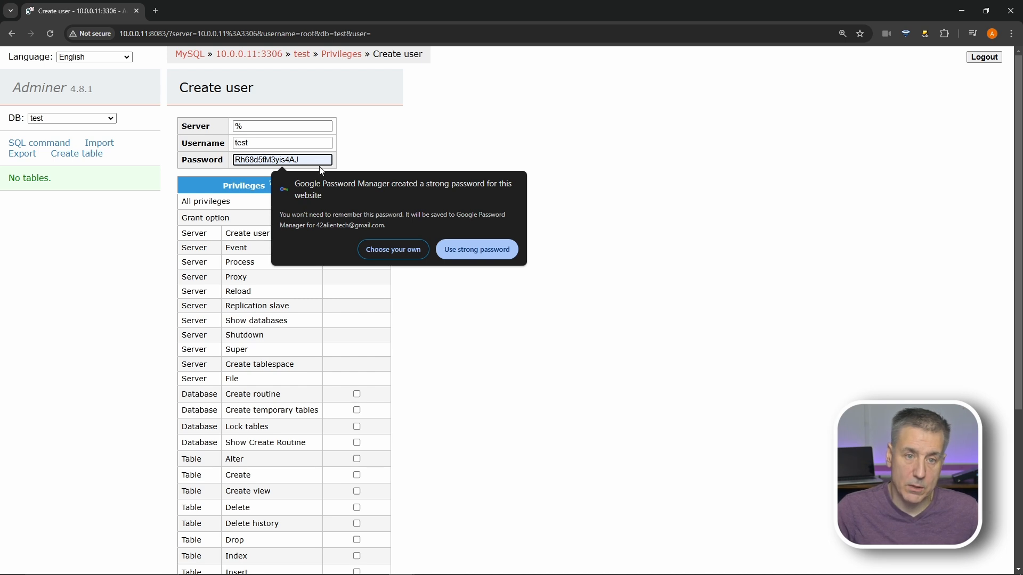
mouse_move(338, 197)
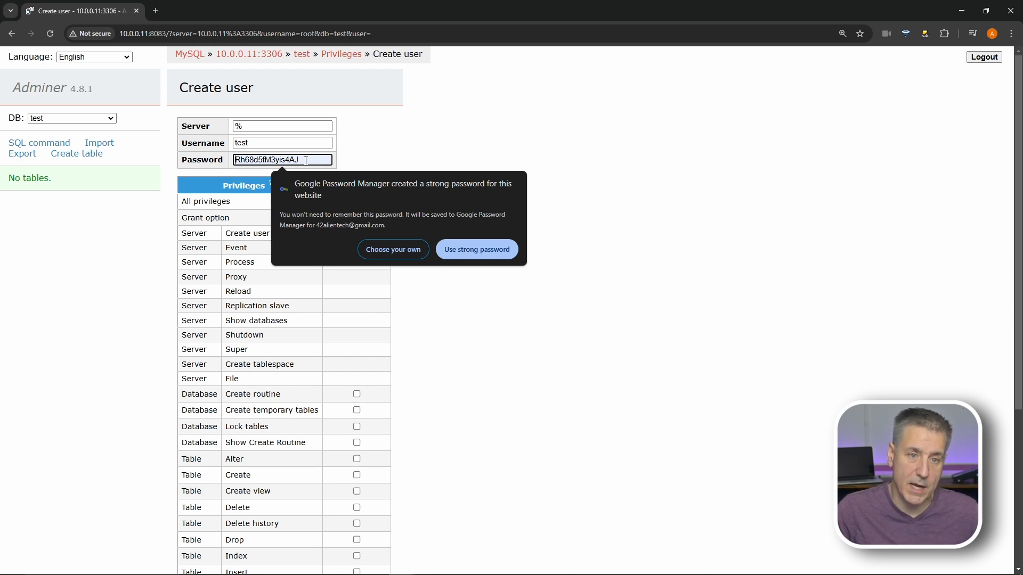
left_click(392, 249)
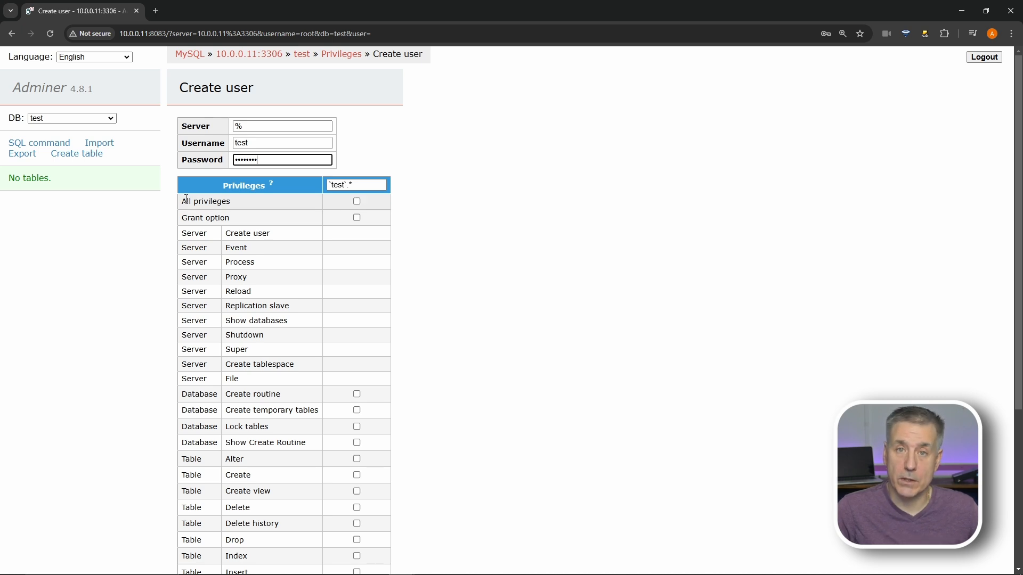
mouse_move(298, 209)
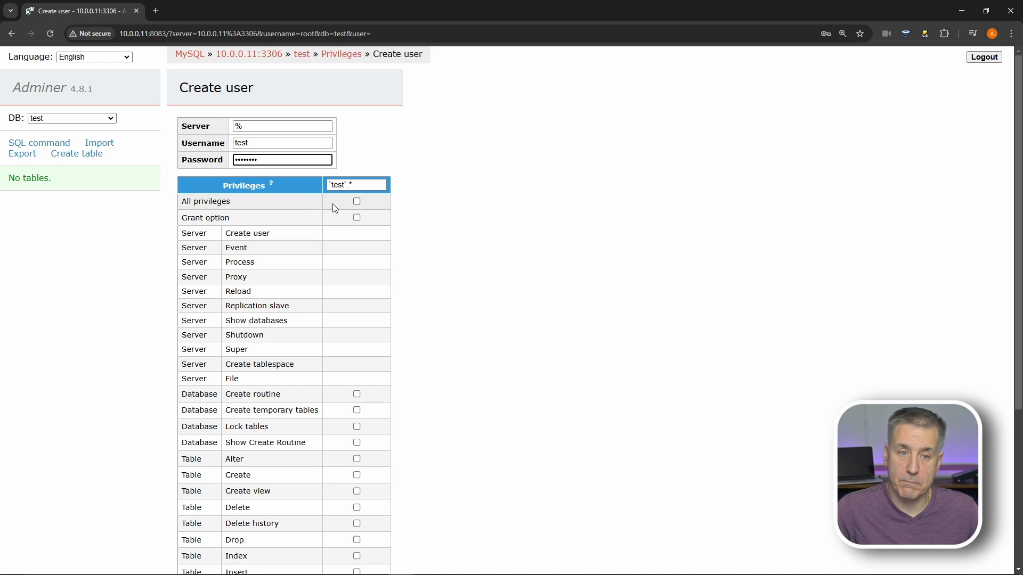
left_click(357, 201)
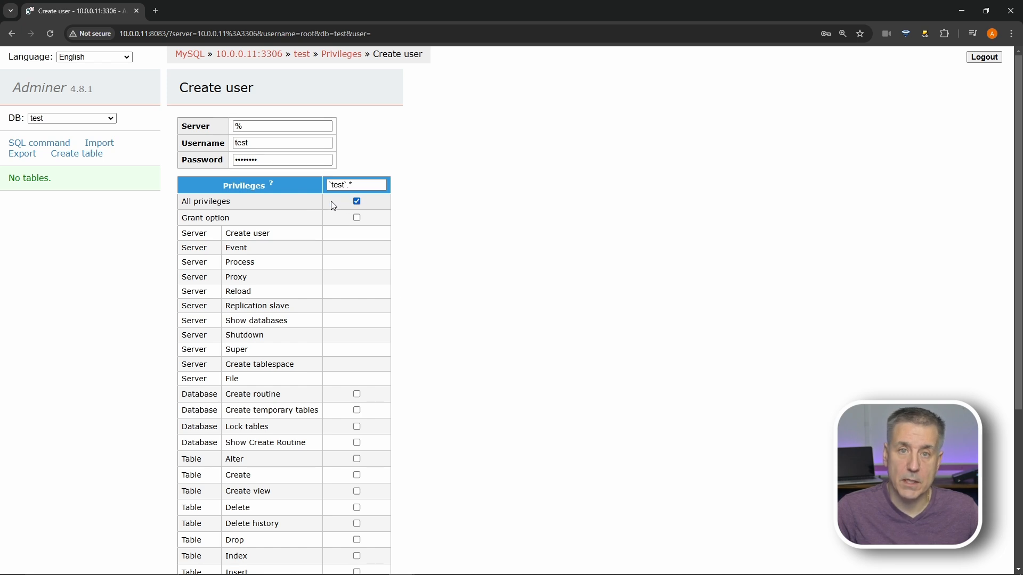
scroll("down", 3)
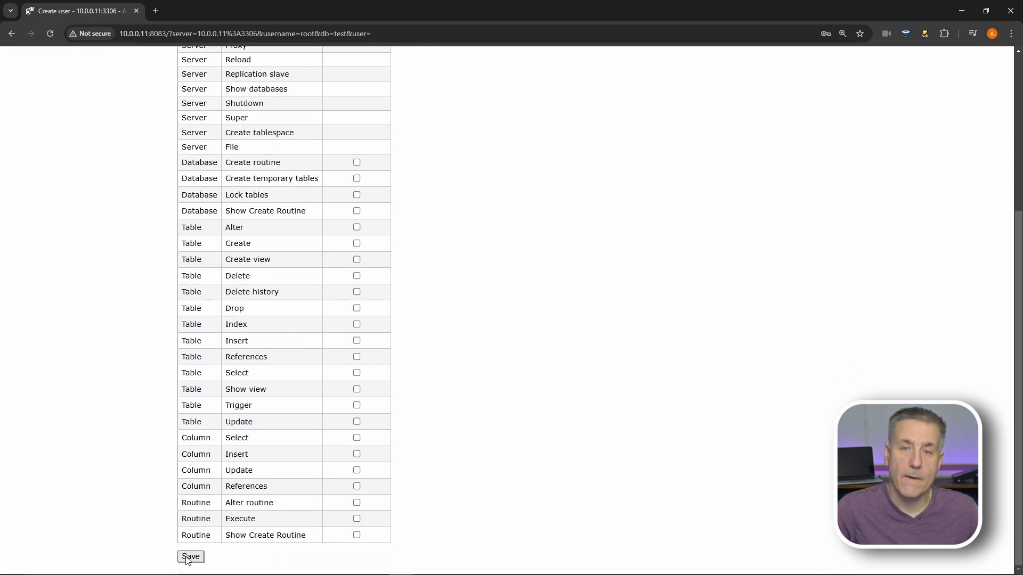
left_click(191, 560)
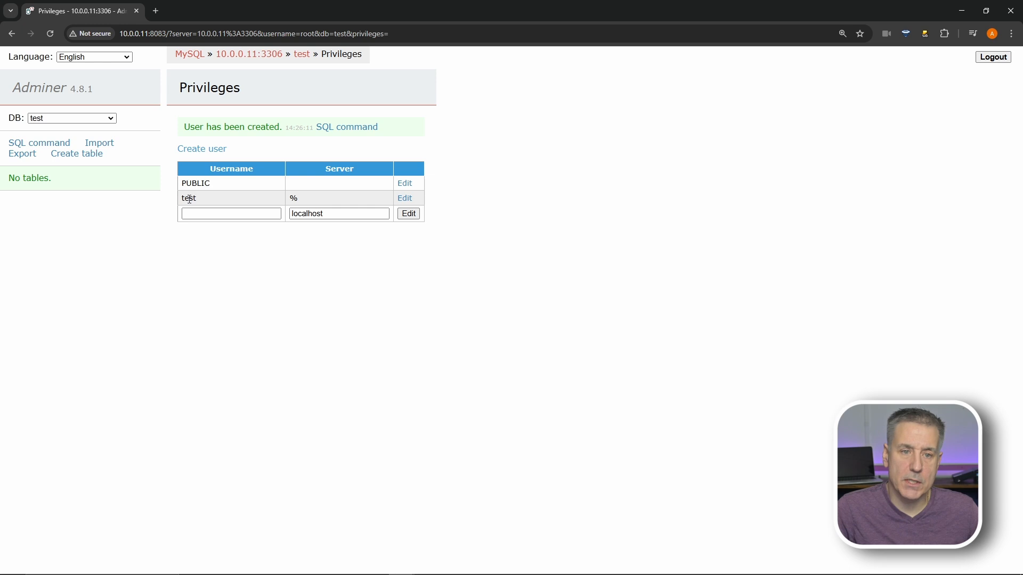
mouse_move(394, 208)
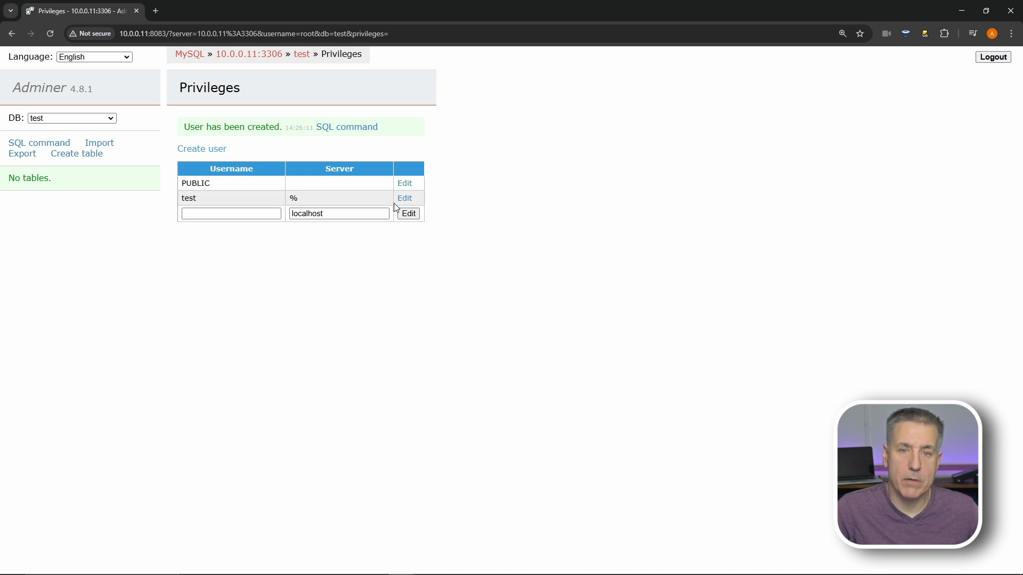
mouse_move(349, 171)
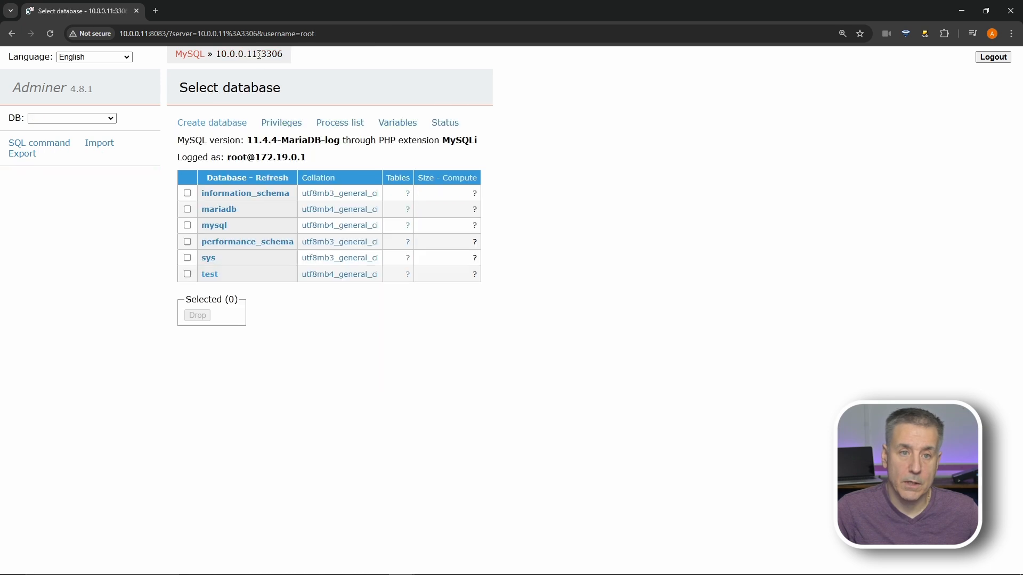
mouse_move(217, 288)
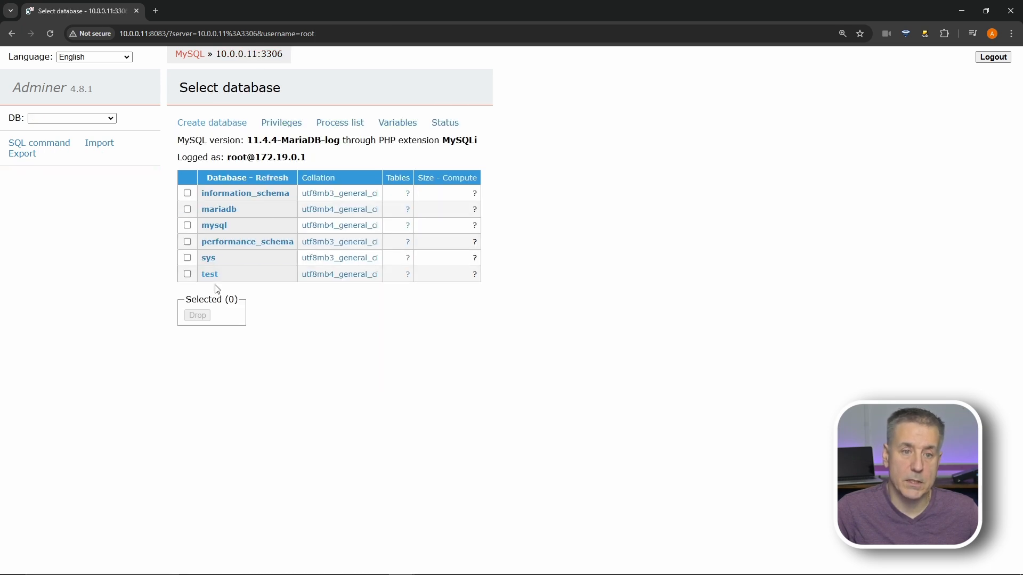
mouse_move(218, 210)
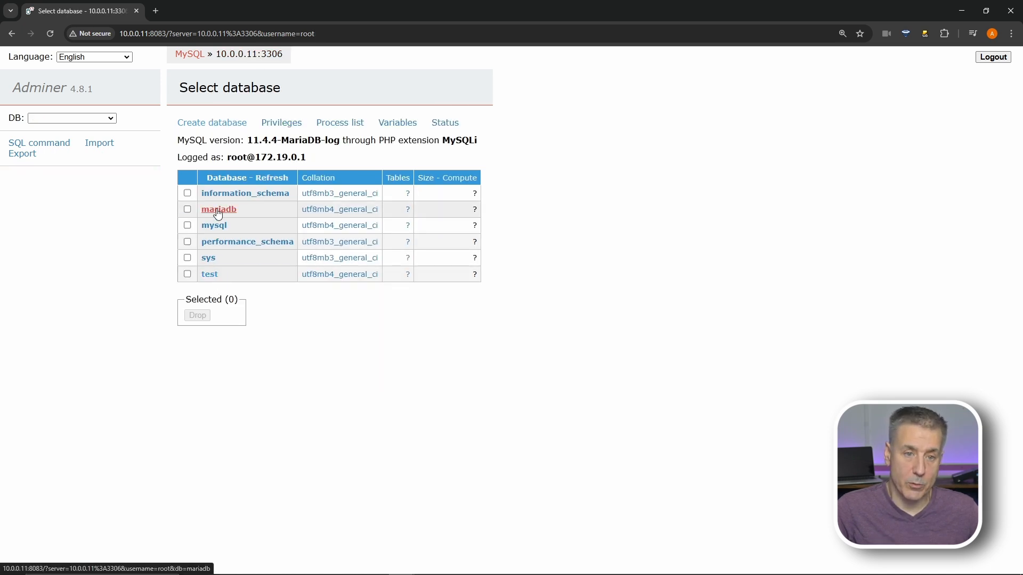
Confirm the mariadb database grants privileges to user mariadb on host %, then return to login
left_click(218, 208)
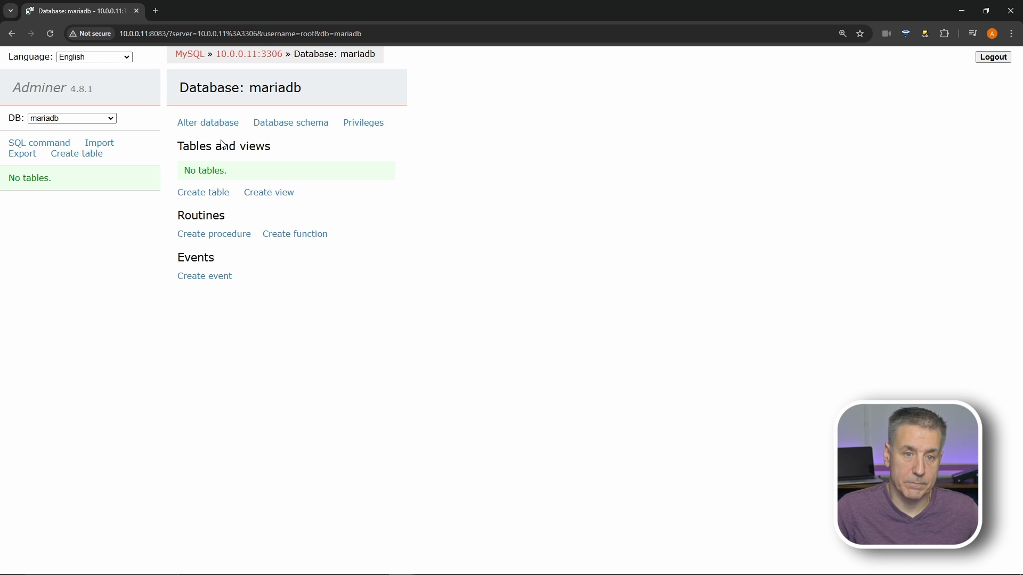
left_click(364, 122)
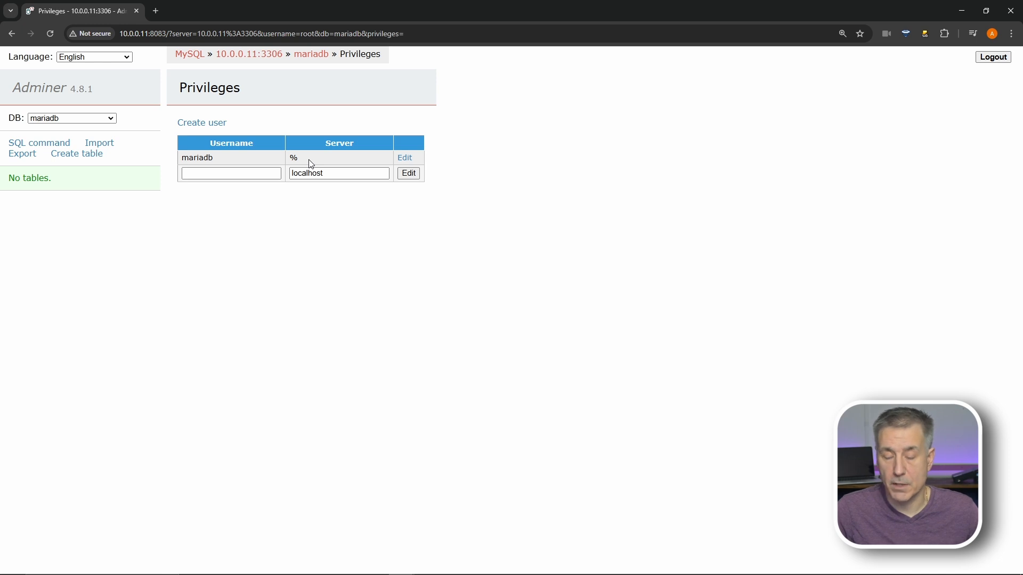
left_click(248, 54)
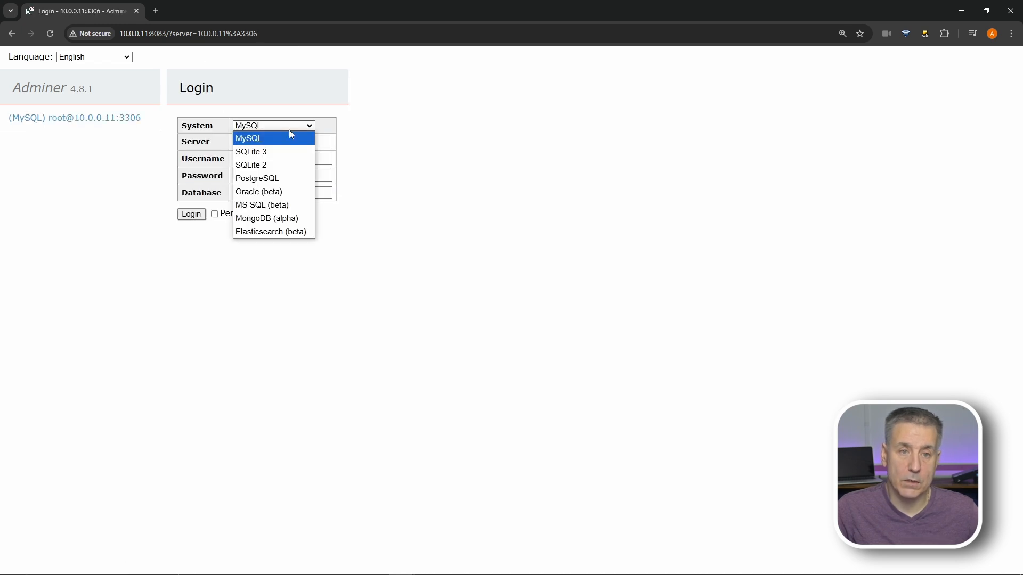
Set the database system back to MySQL and reopen the saved root session
left_click(256, 178)
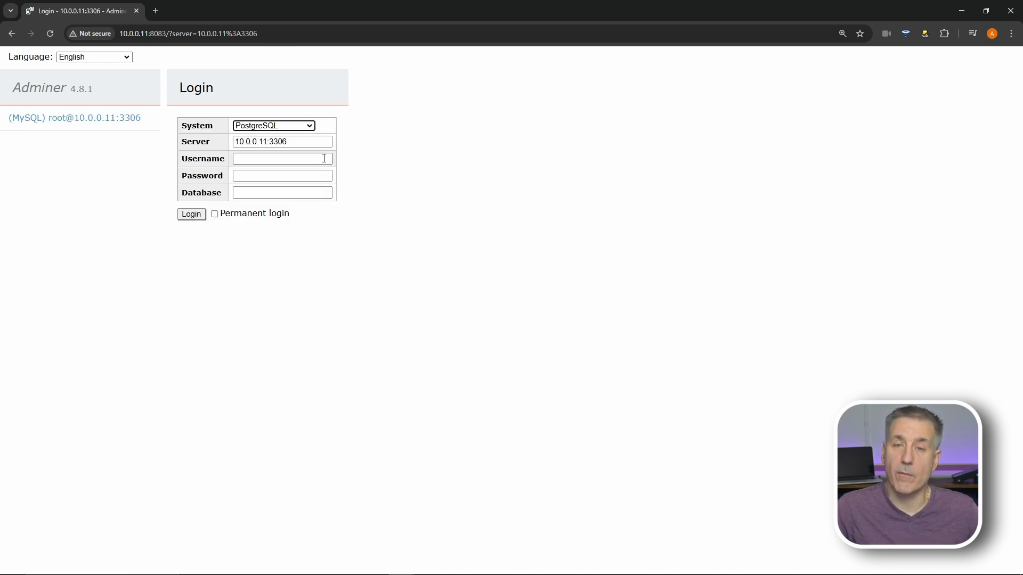
mouse_move(283, 200)
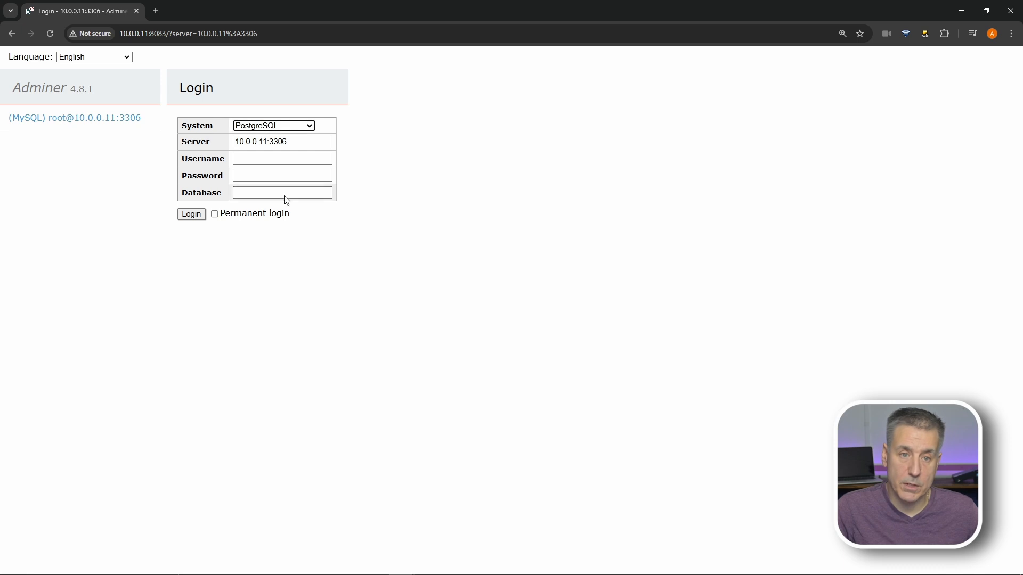
left_click(273, 125)
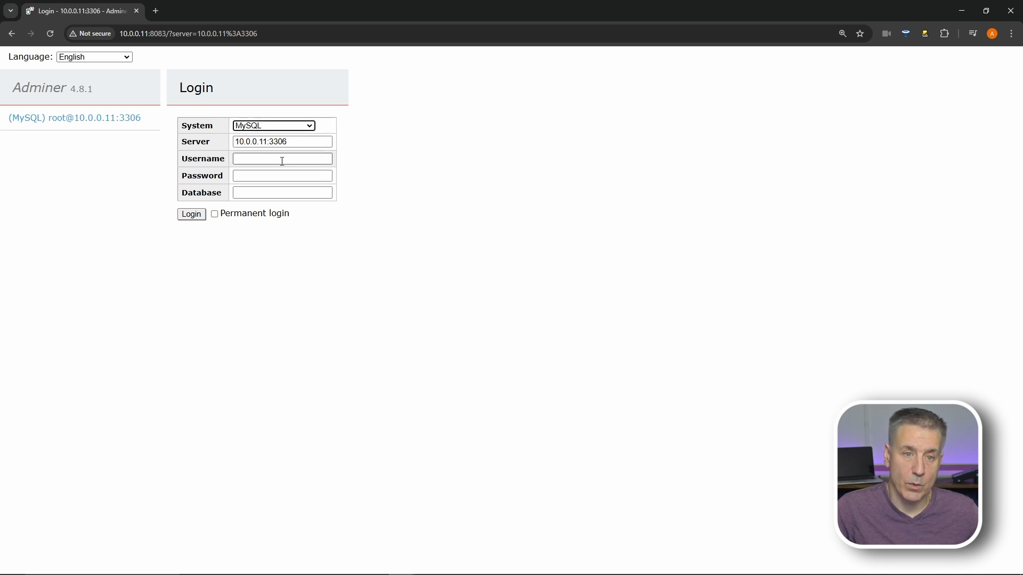
left_click(191, 214)
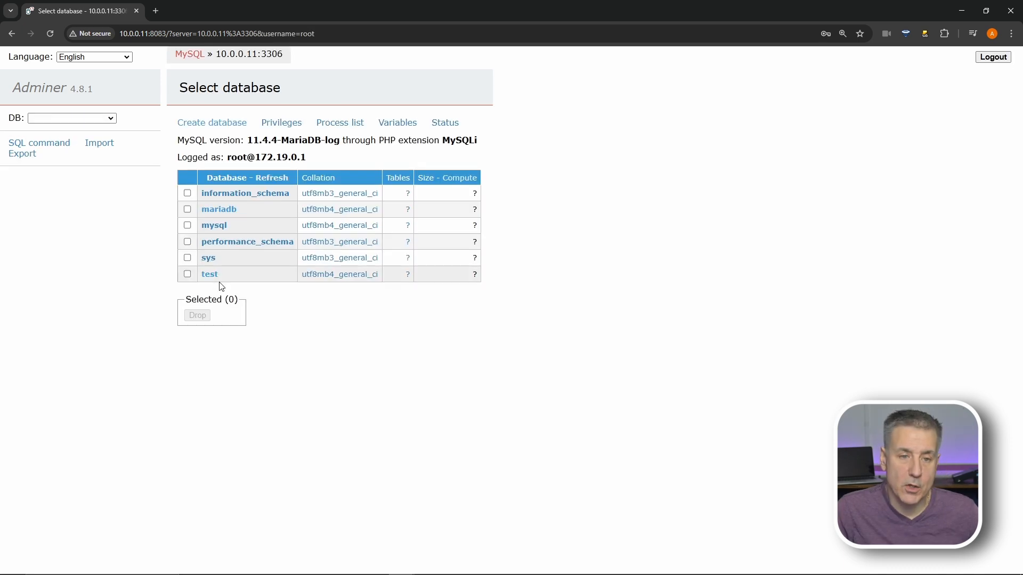
Open the test database's privileges and edit the test user account
left_click(209, 274)
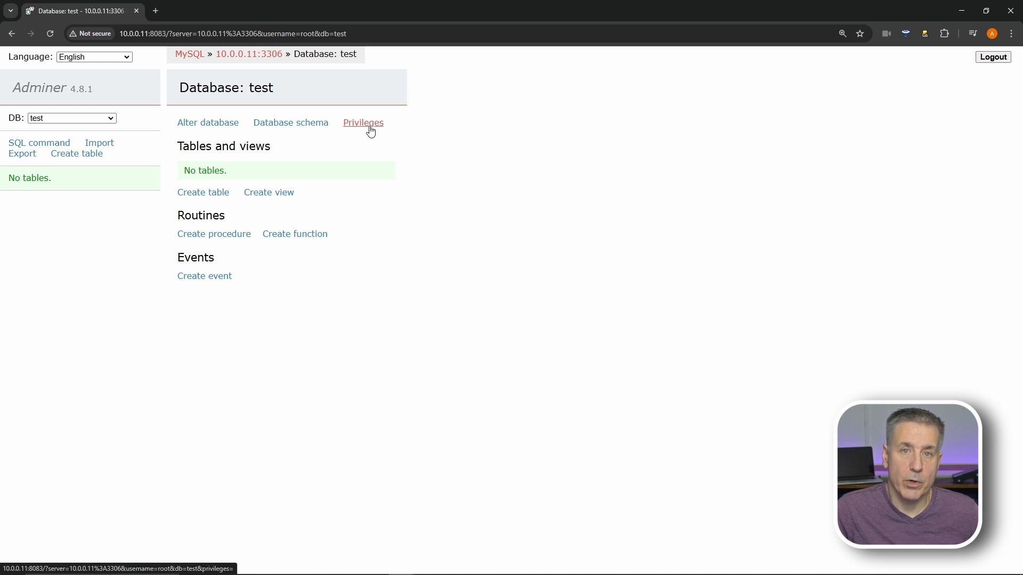
left_click(363, 123)
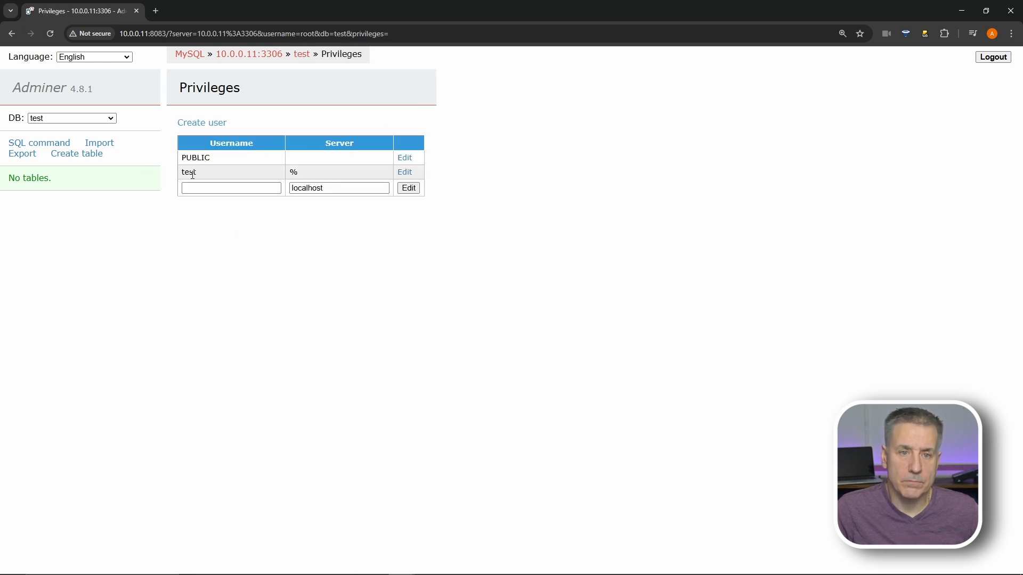
mouse_move(404, 171)
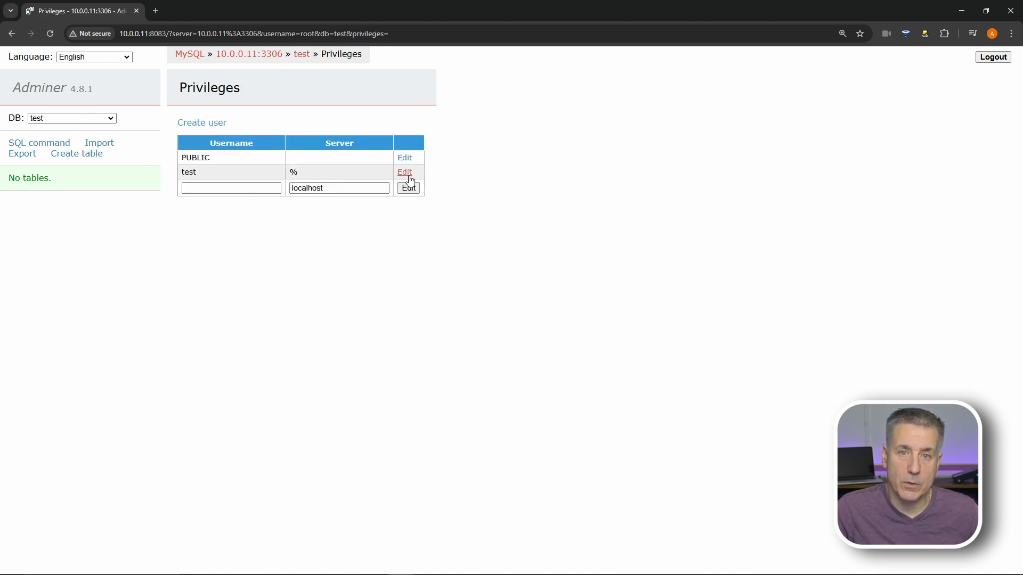
left_click(404, 172)
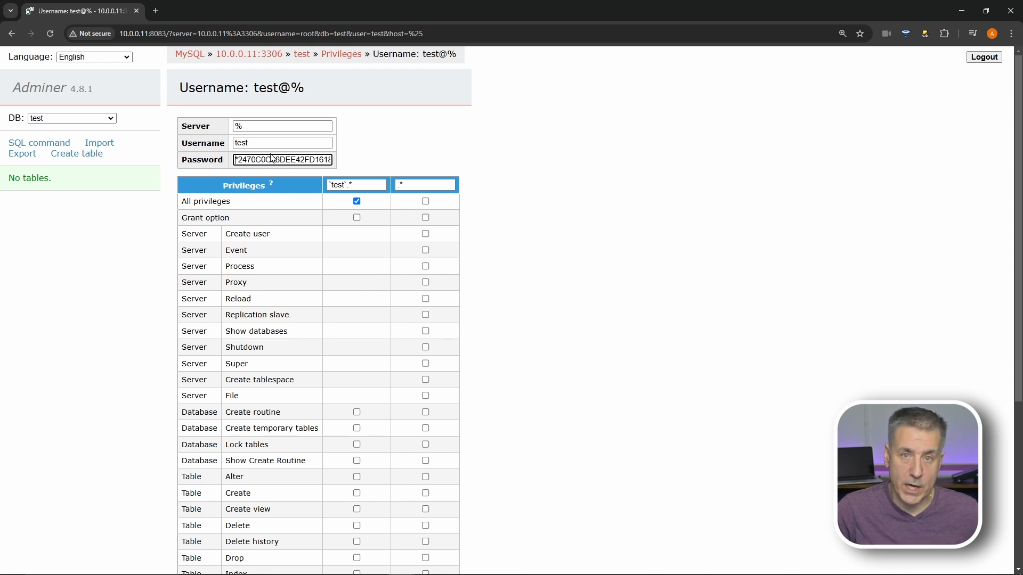
triple_click(282, 160)
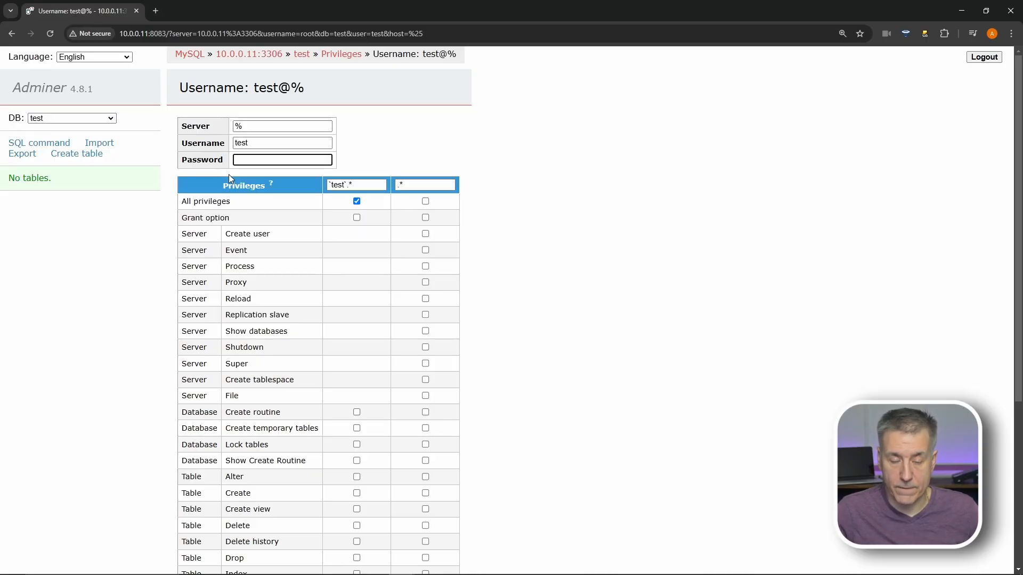
left_click(282, 160)
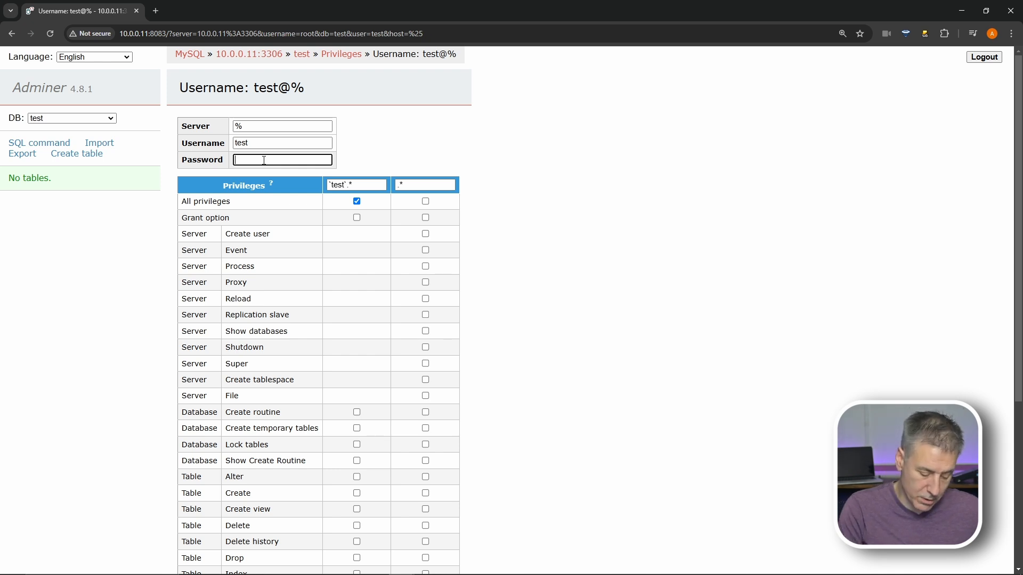
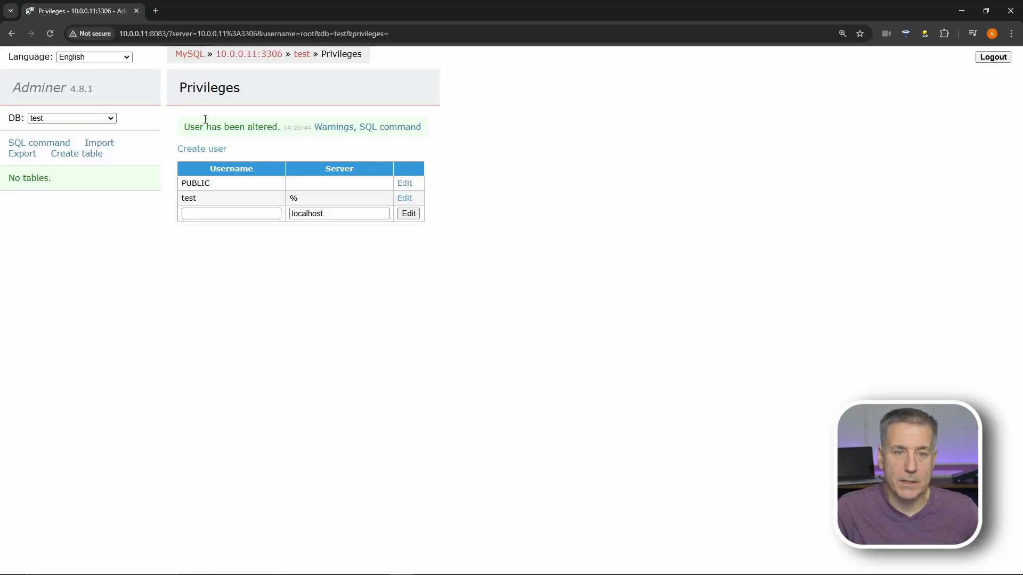
mouse_move(248, 53)
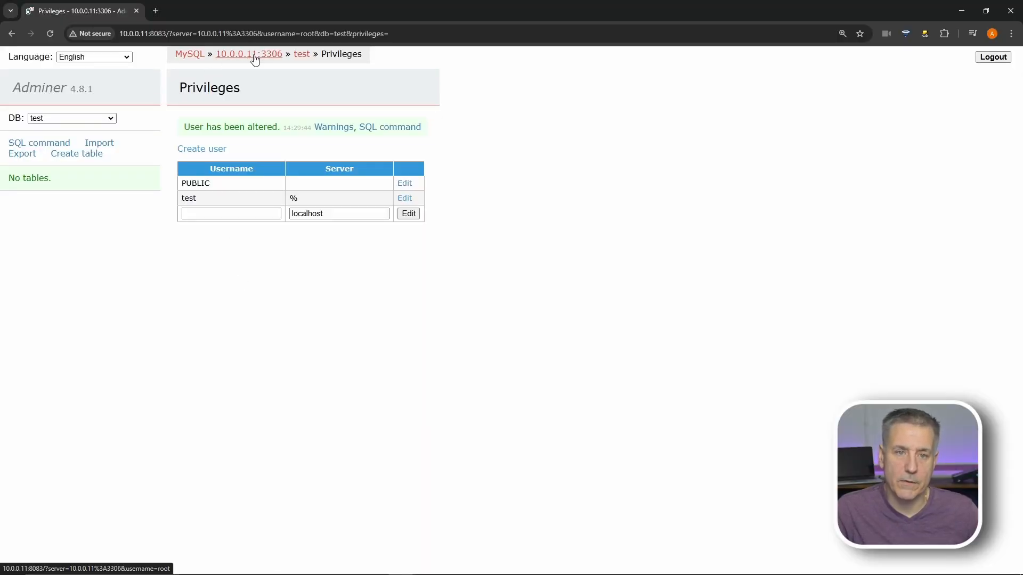
Drop the test database from the server's database list, then log out of Adminer
left_click(249, 54)
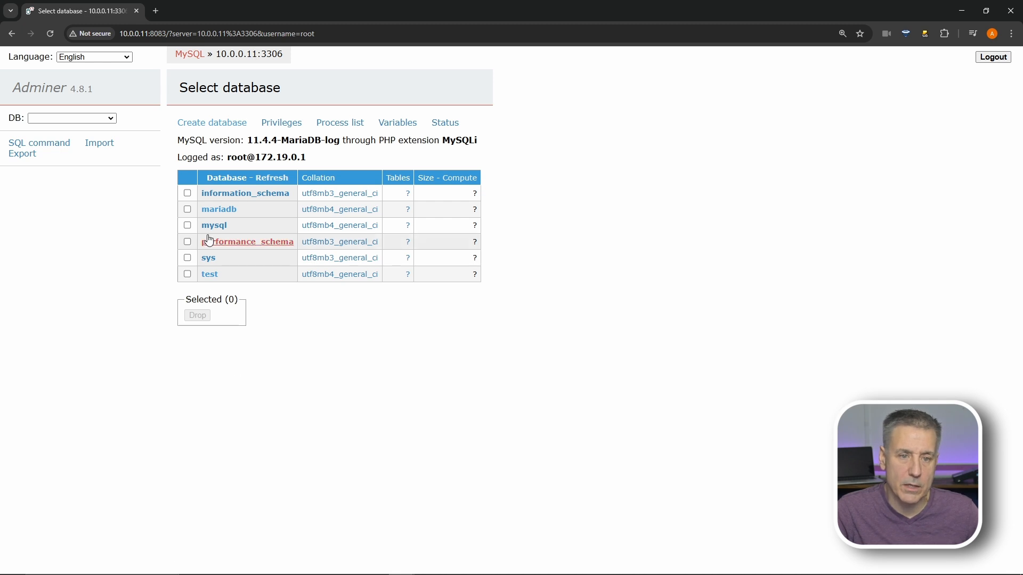
mouse_move(189, 276)
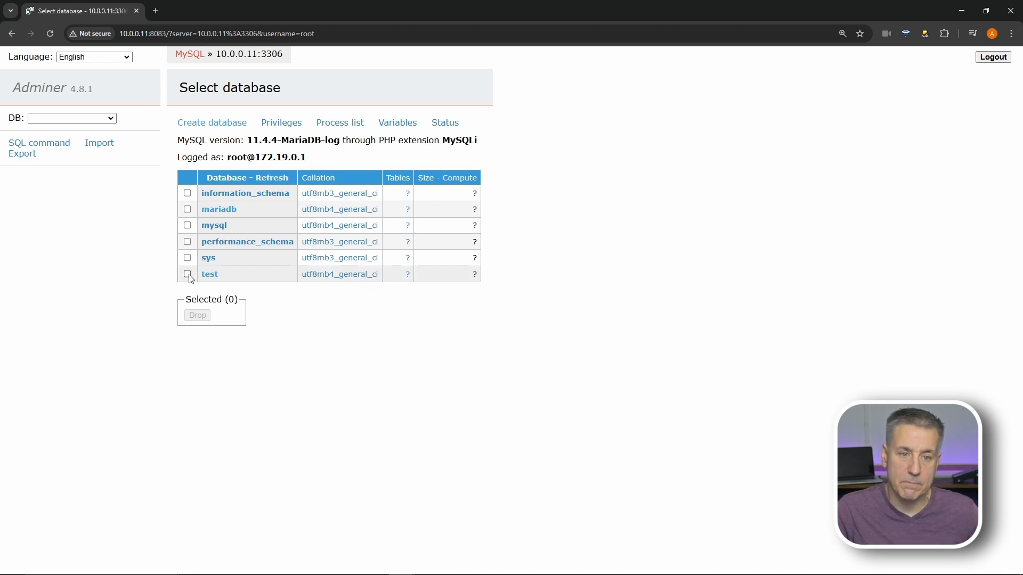
left_click(188, 274)
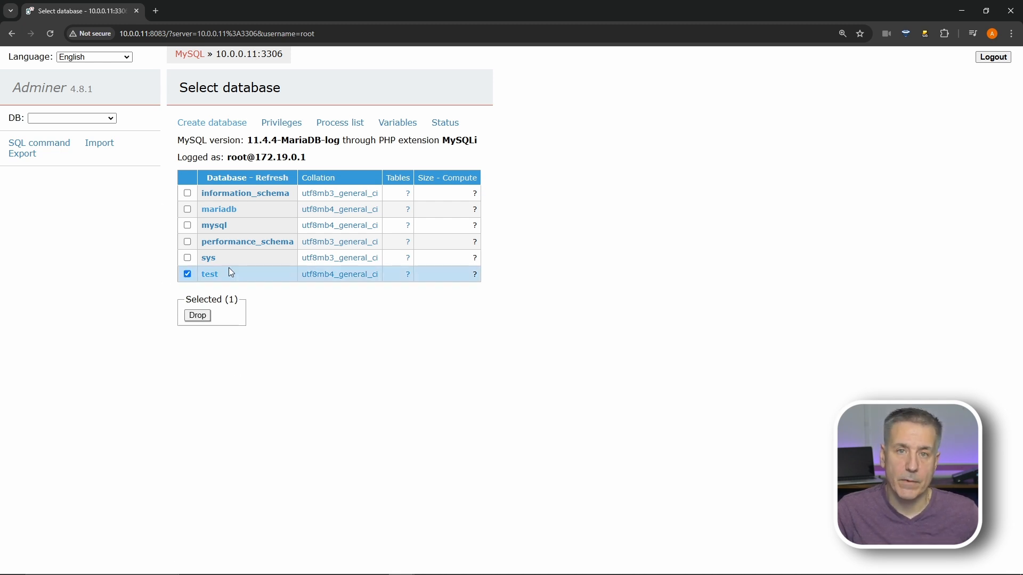
mouse_move(213, 224)
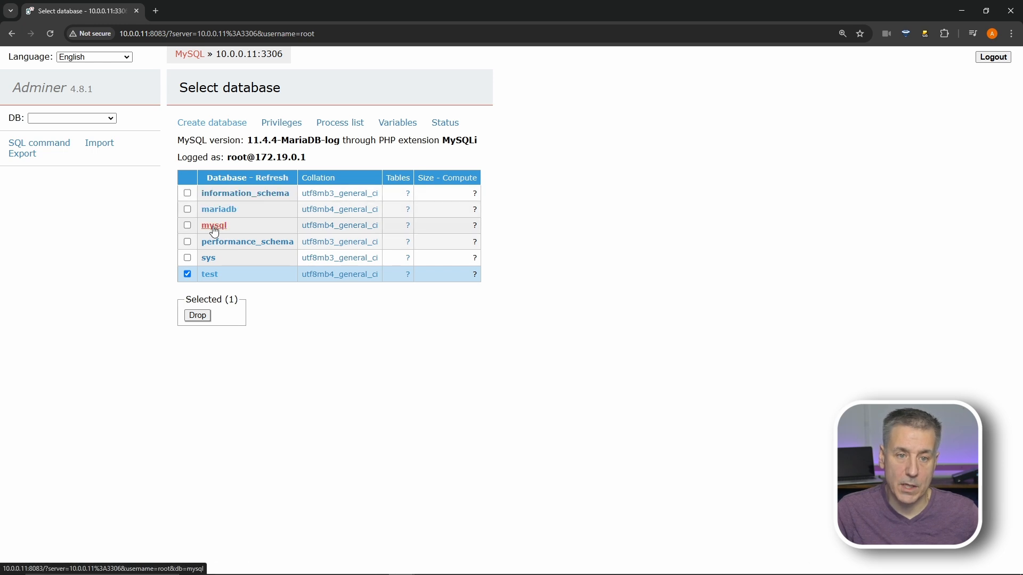
mouse_move(208, 258)
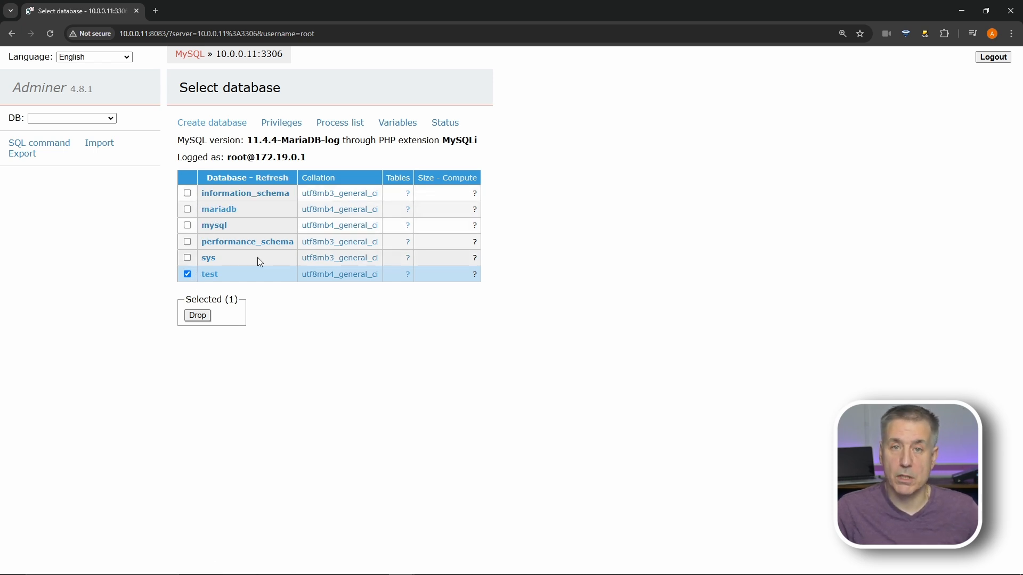
left_click(198, 315)
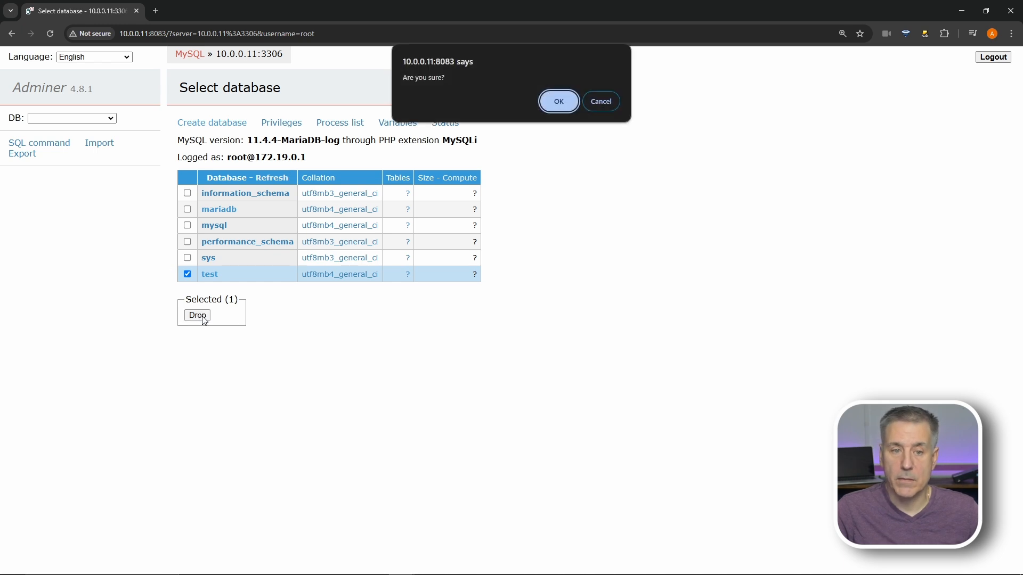
left_click(558, 101)
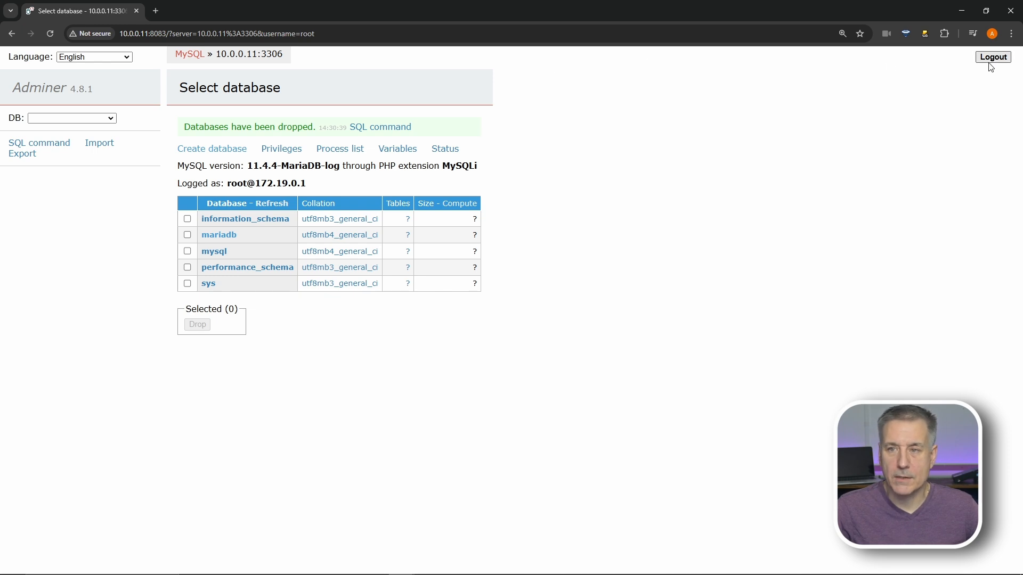
left_click(992, 57)
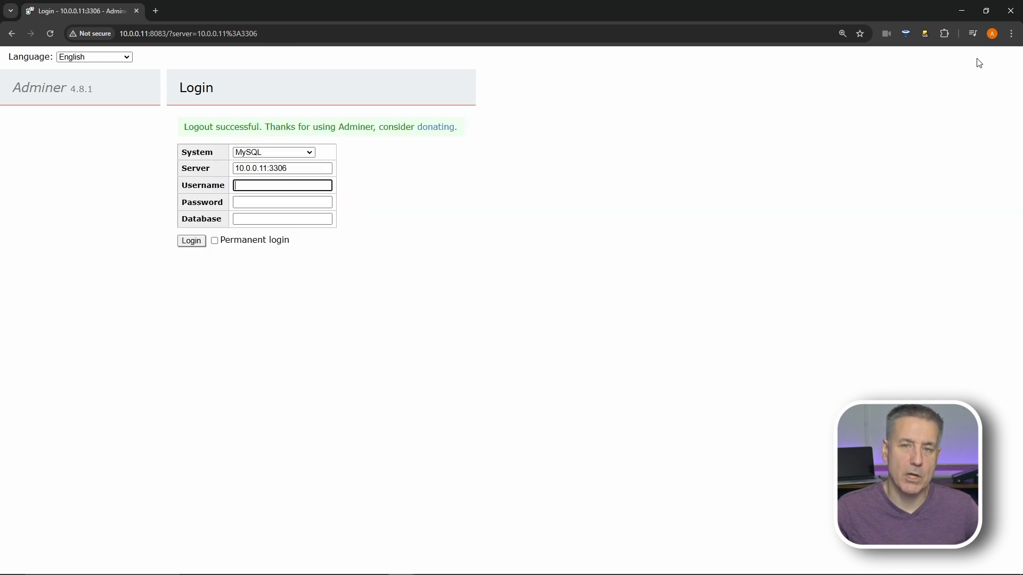